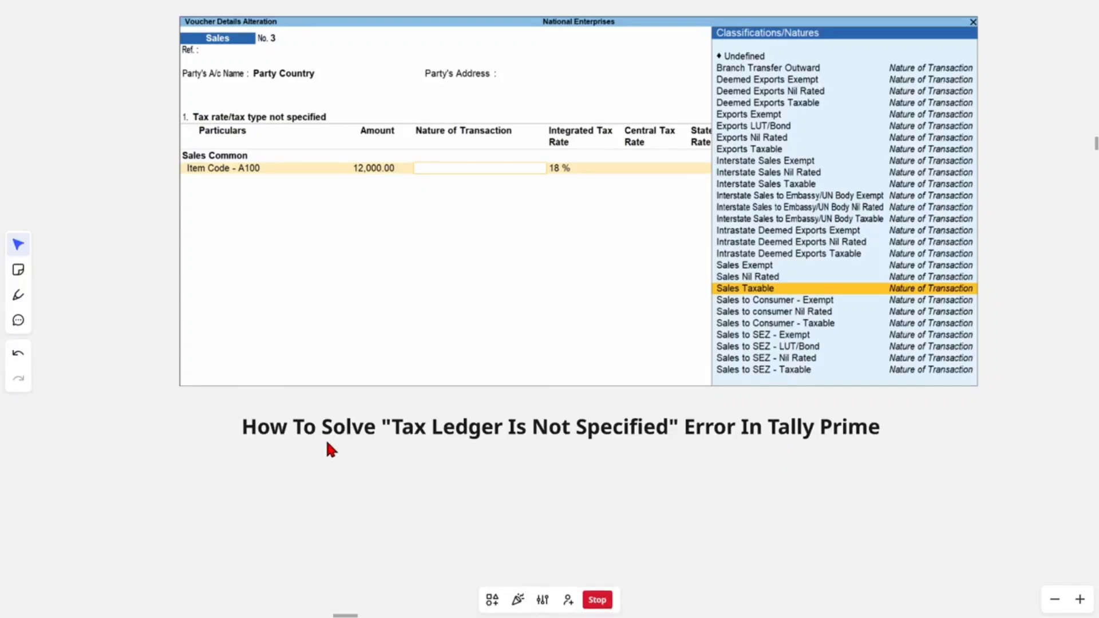
mouse_move(661, 451)
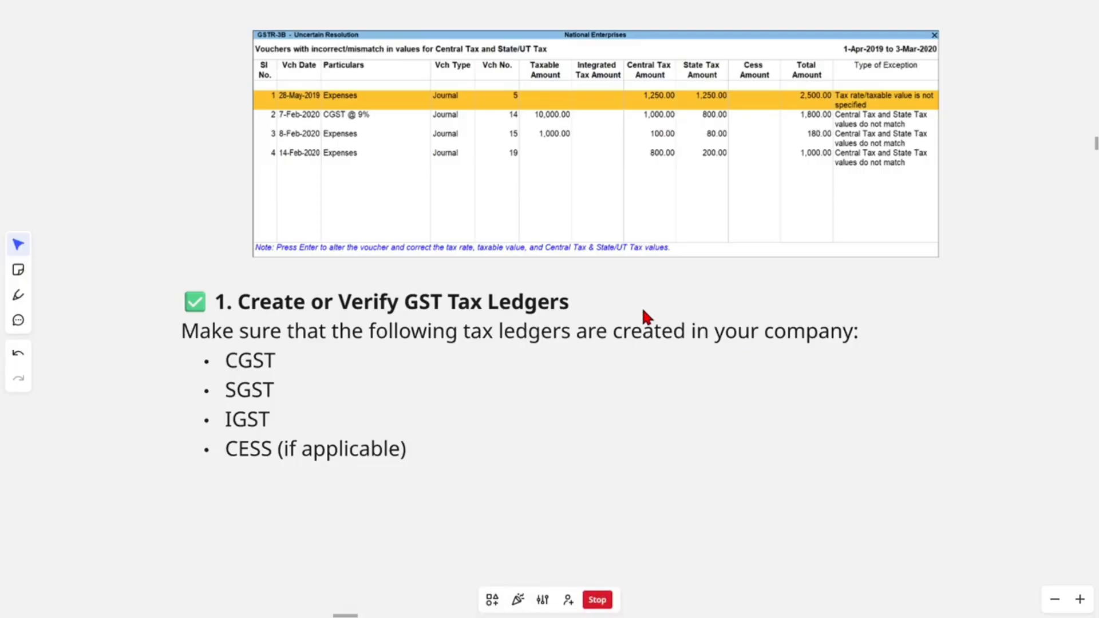
mouse_move(689, 371)
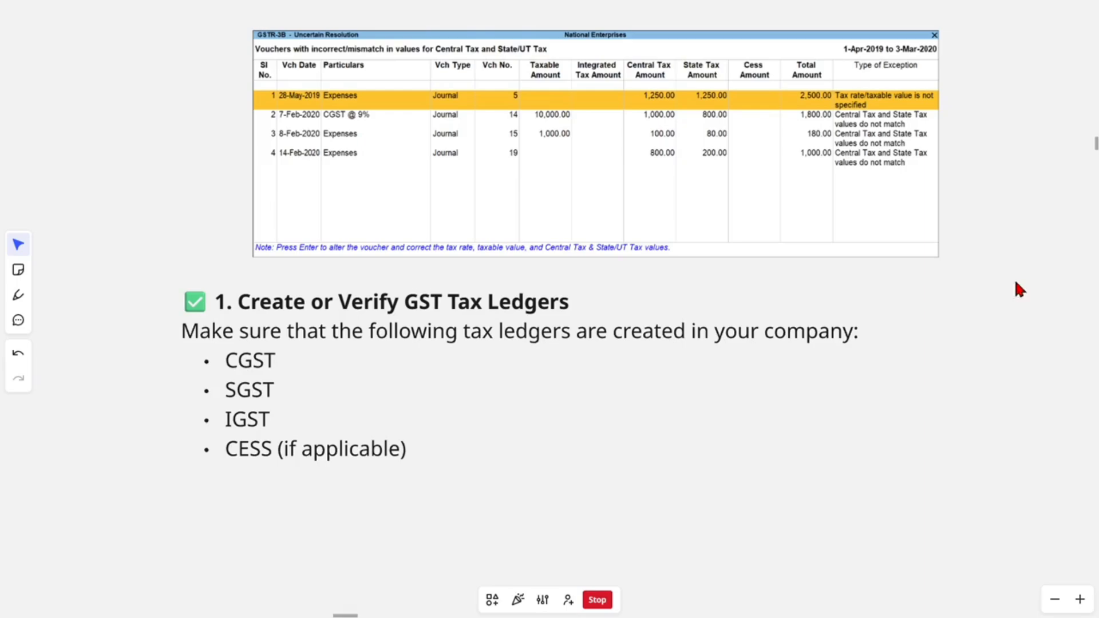
mouse_move(339, 314)
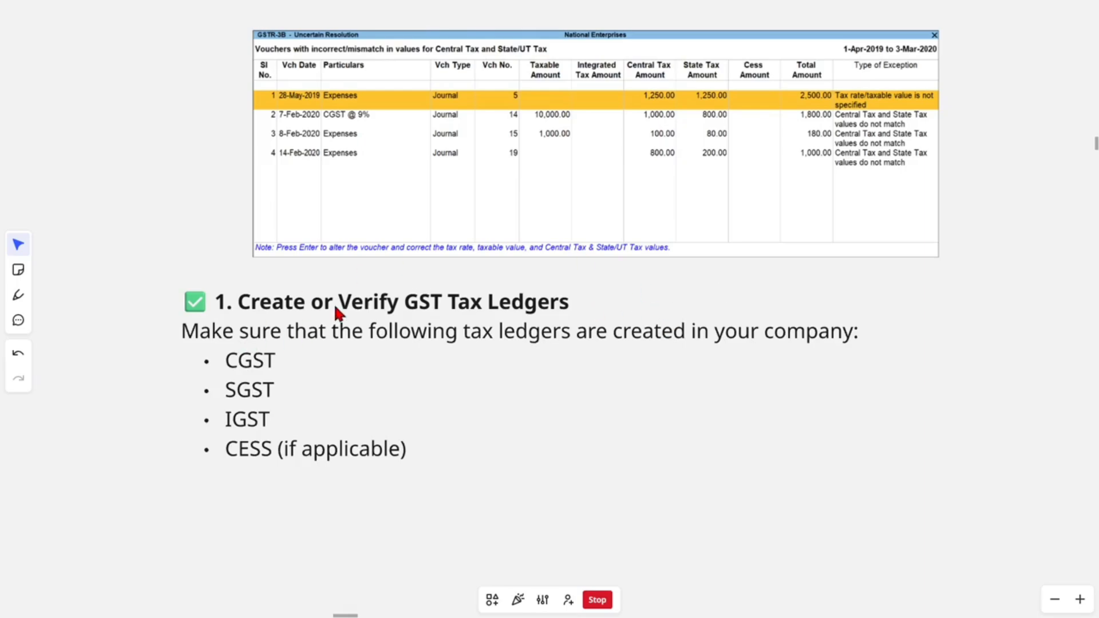
mouse_move(573, 313)
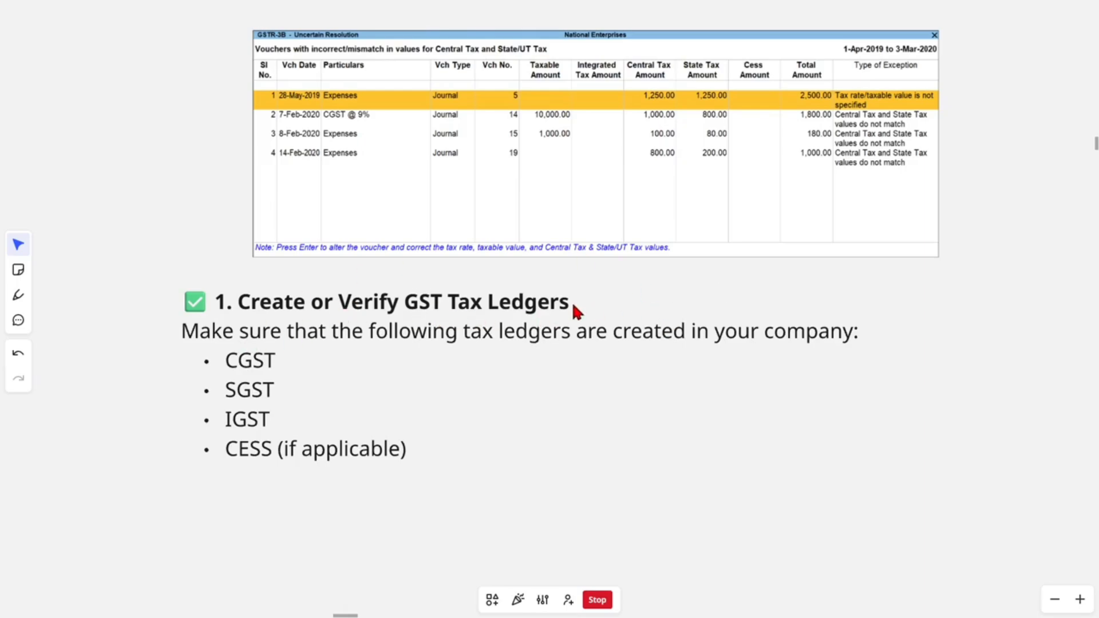
mouse_move(658, 353)
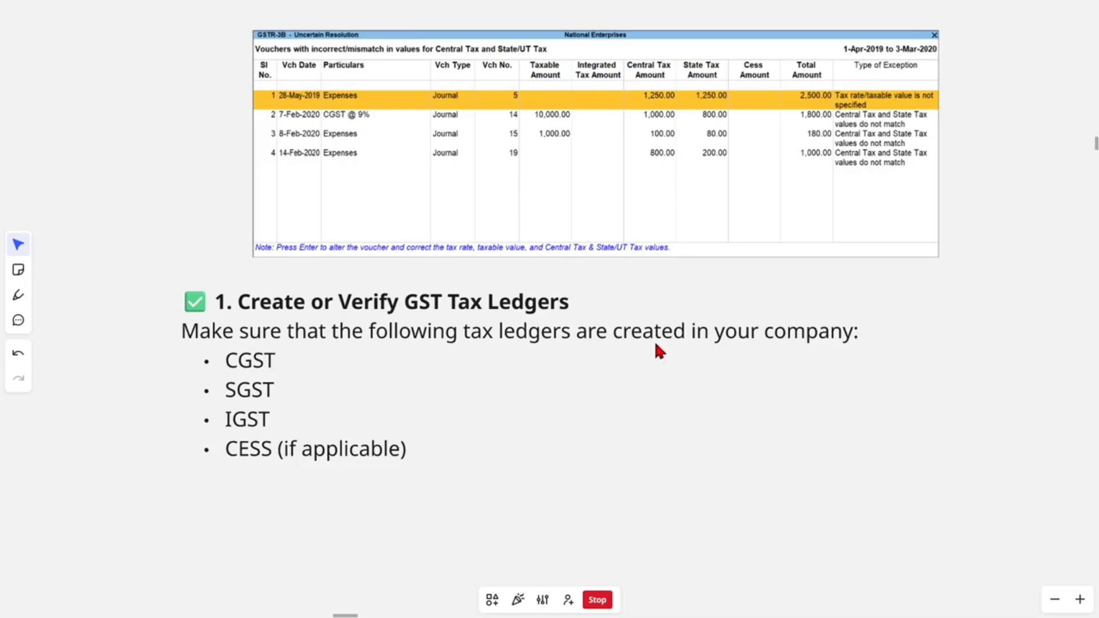
mouse_move(291, 383)
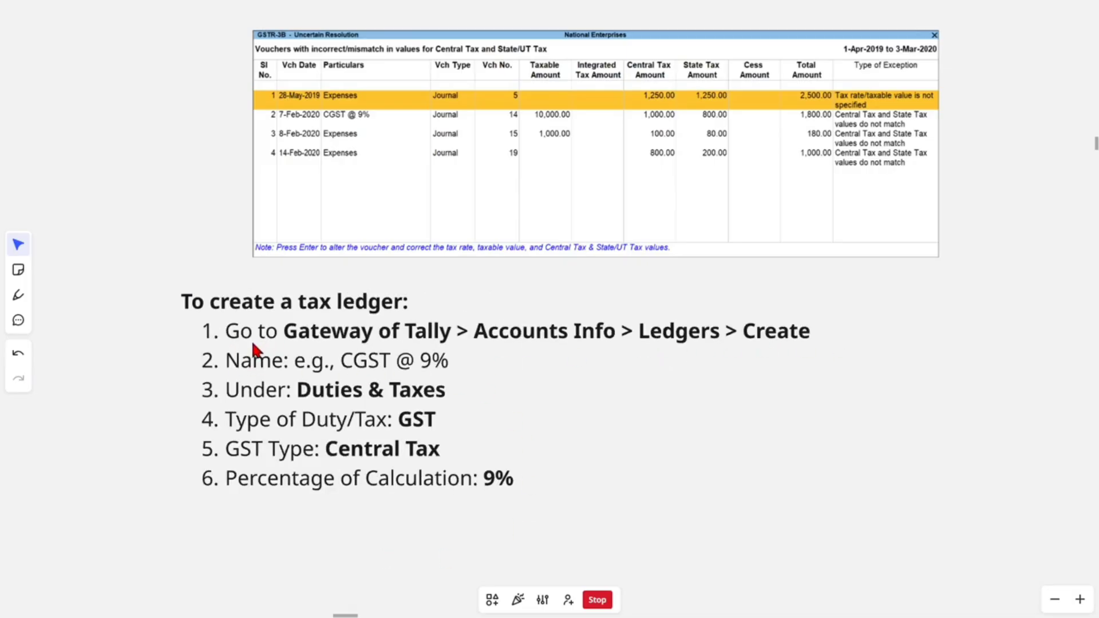
mouse_move(543, 350)
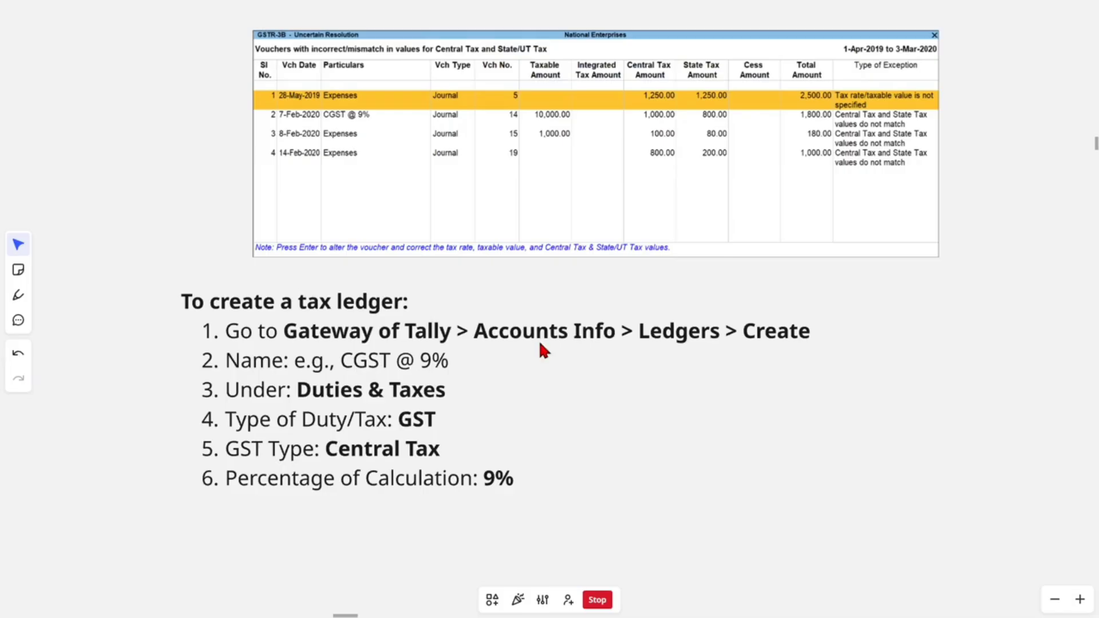
mouse_move(882, 342)
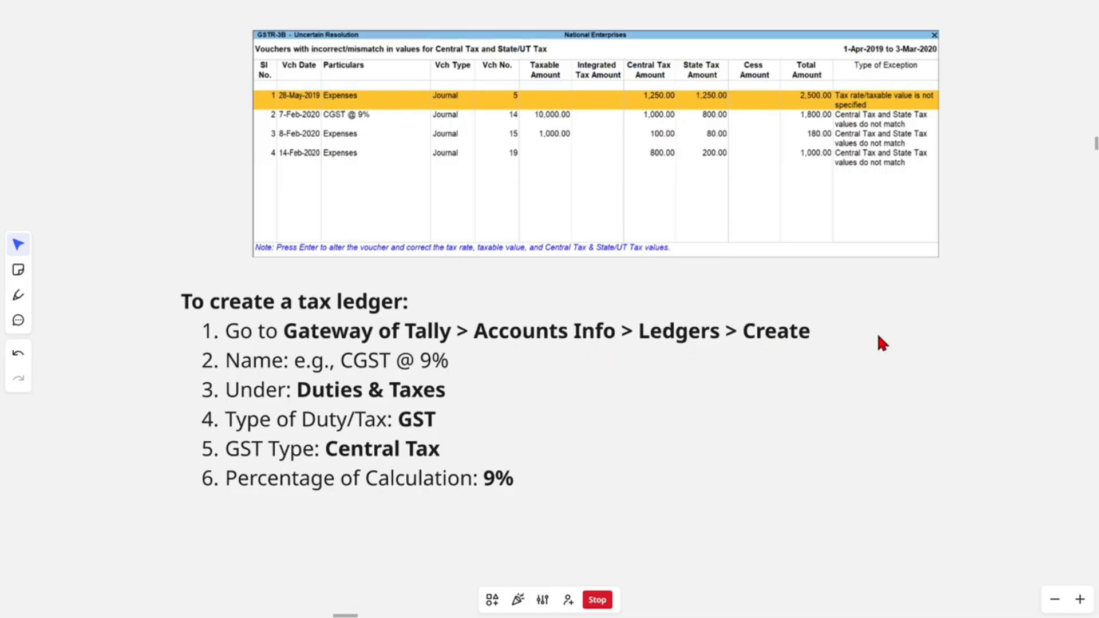
mouse_move(356, 380)
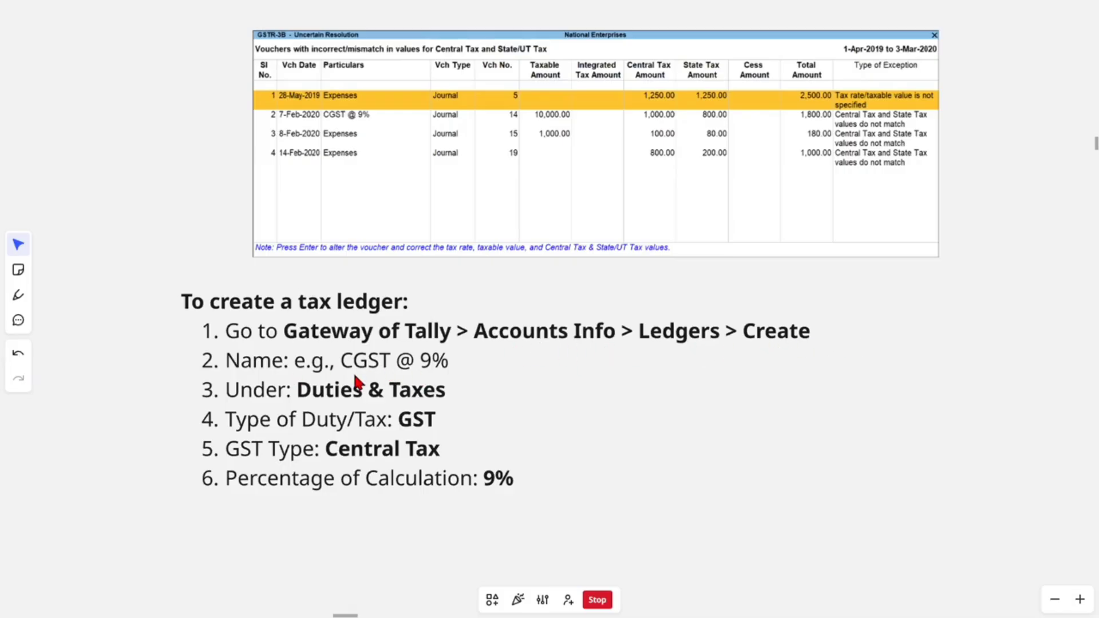
mouse_move(413, 380)
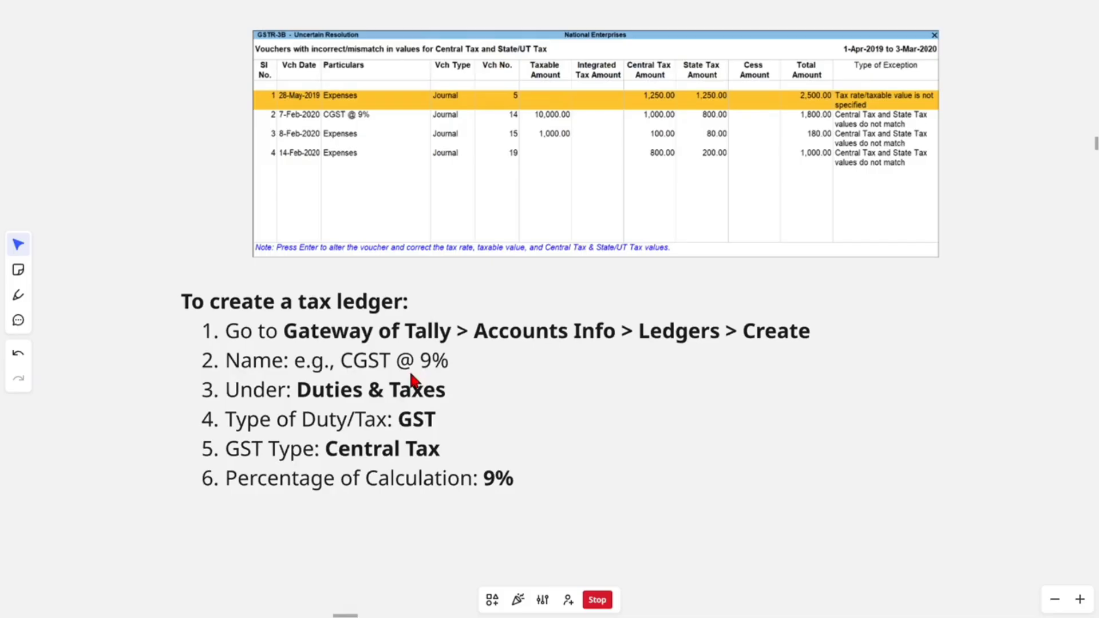
mouse_move(459, 399)
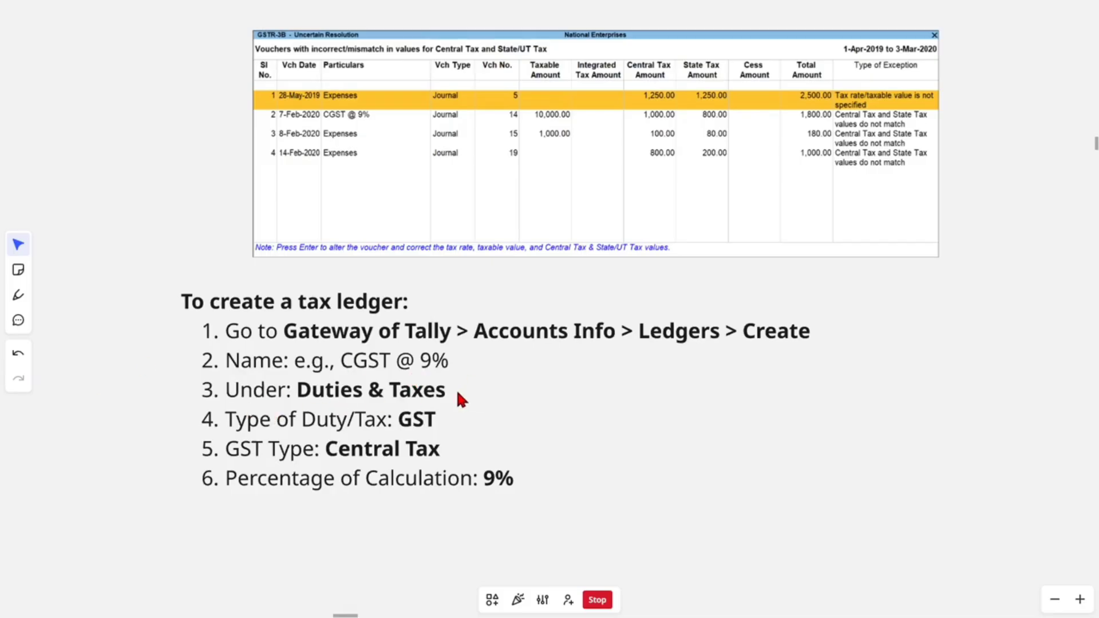
mouse_move(440, 431)
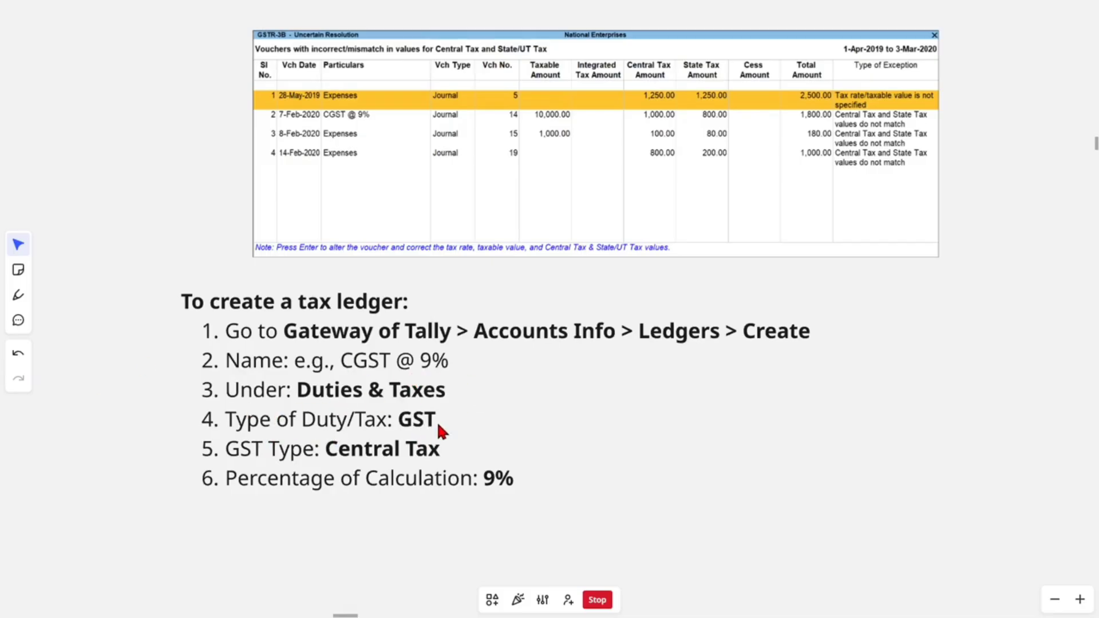
mouse_move(401, 461)
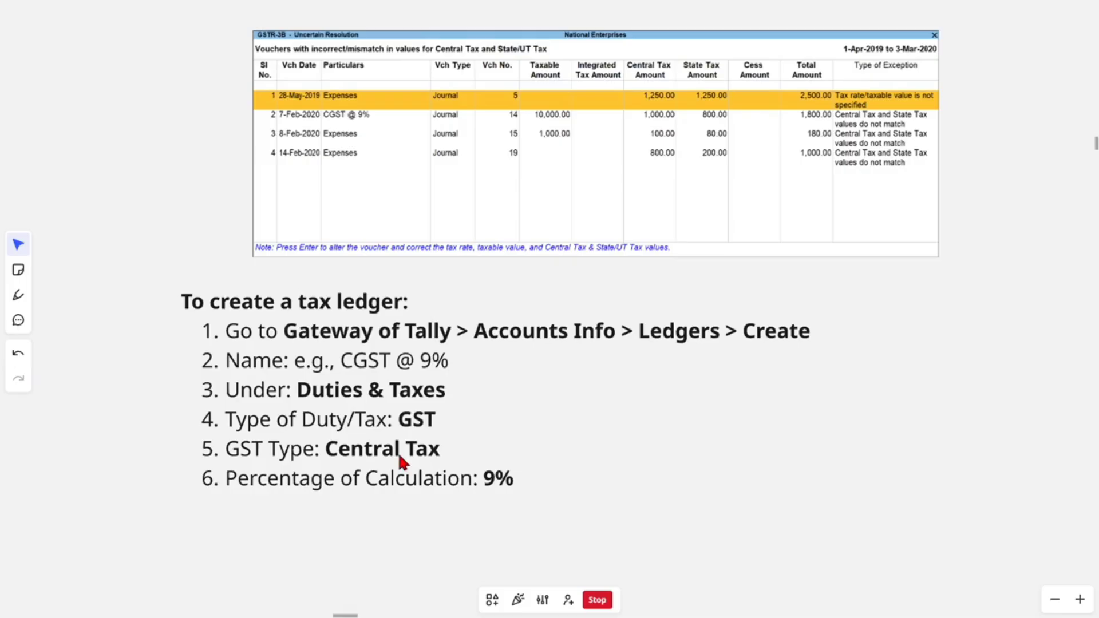
mouse_move(550, 496)
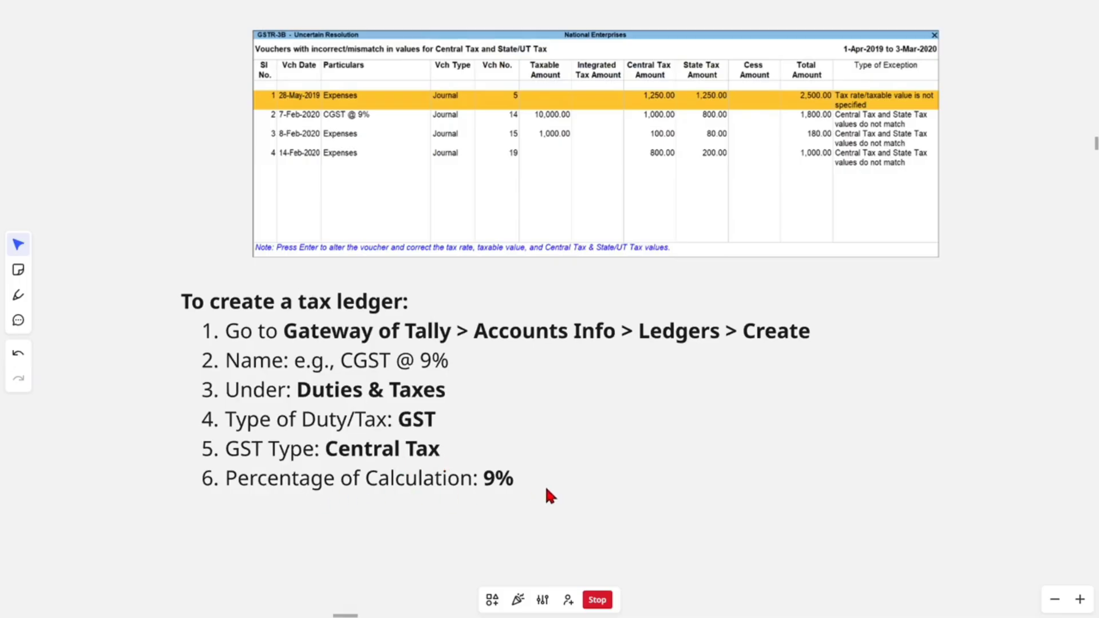
mouse_move(666, 353)
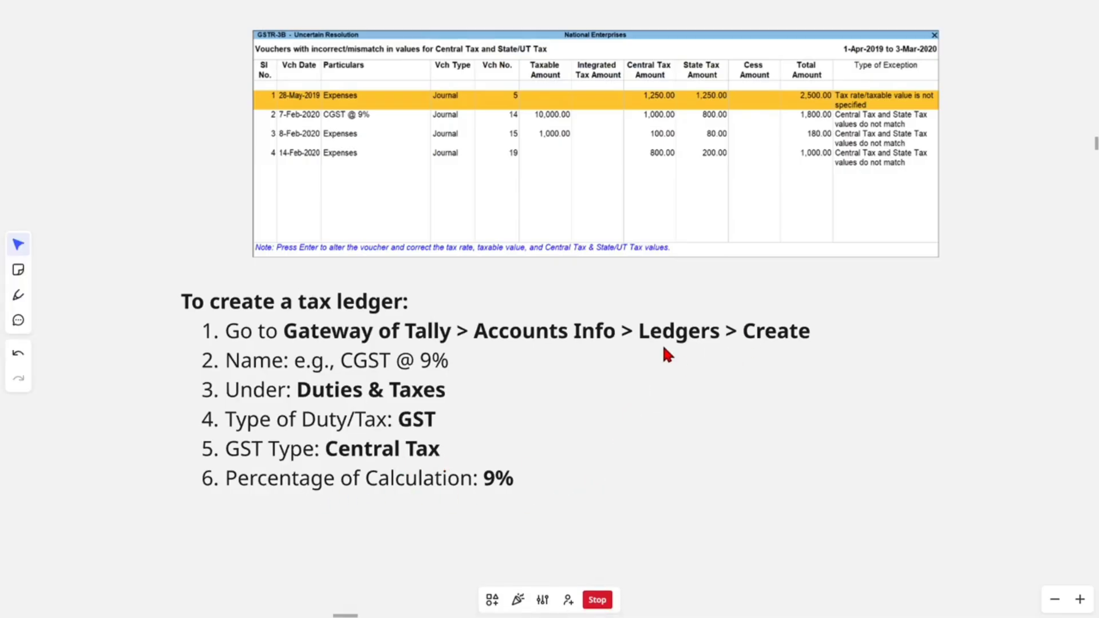
mouse_move(634, 334)
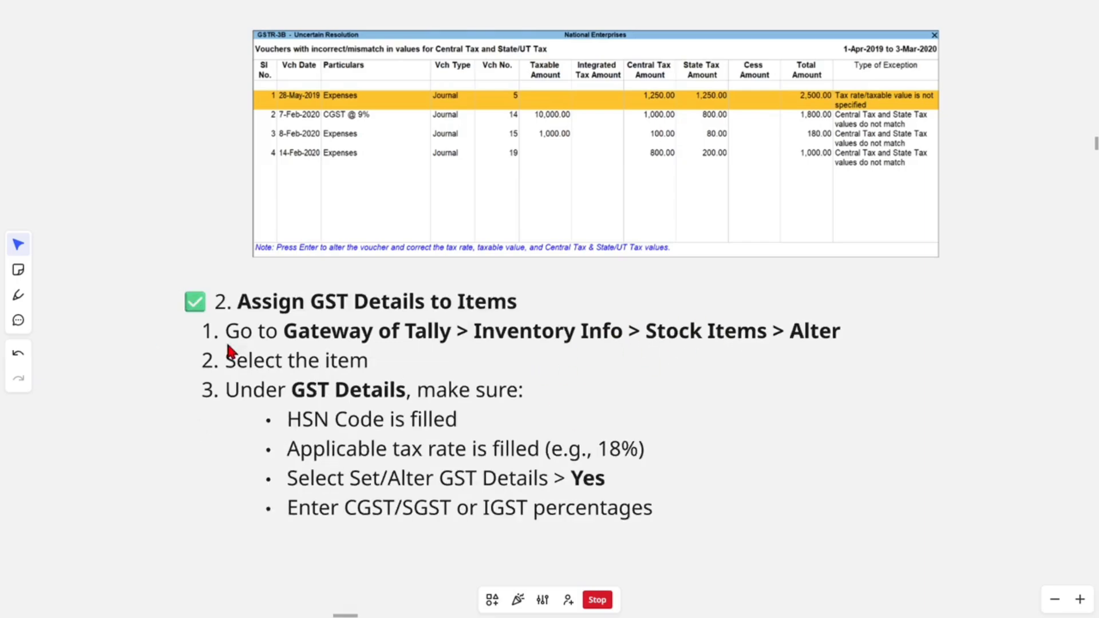
mouse_move(492, 311)
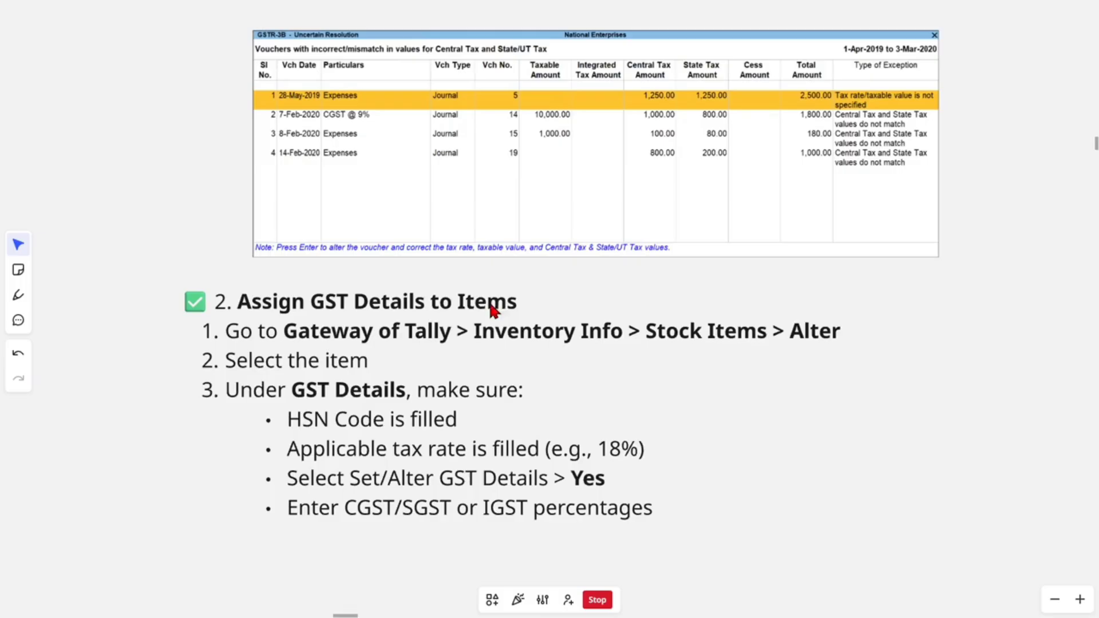
mouse_move(672, 342)
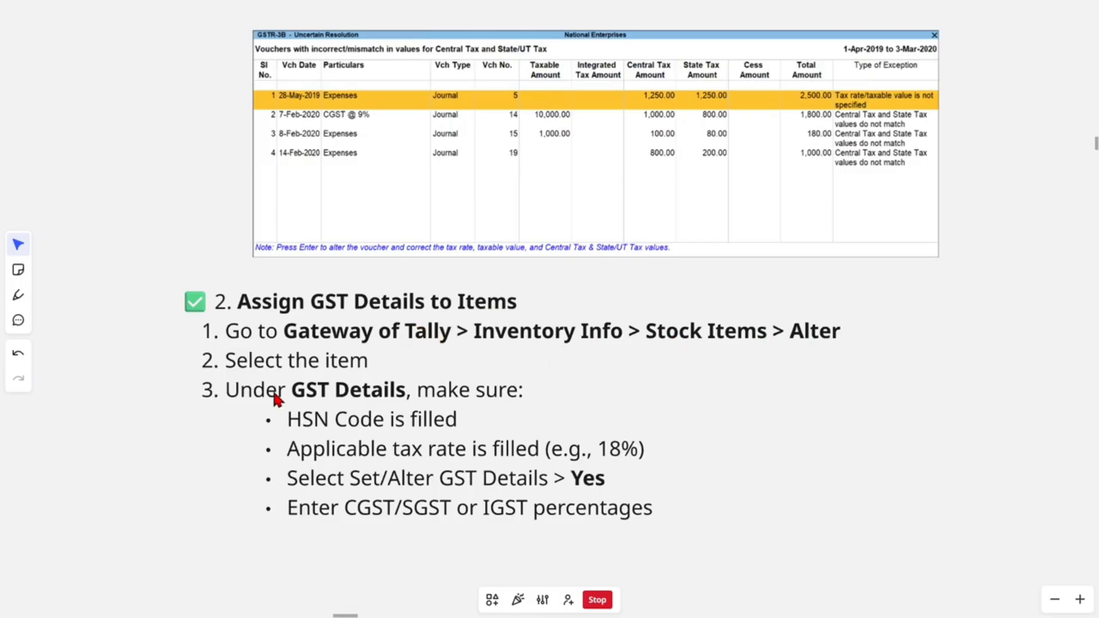
mouse_move(414, 407)
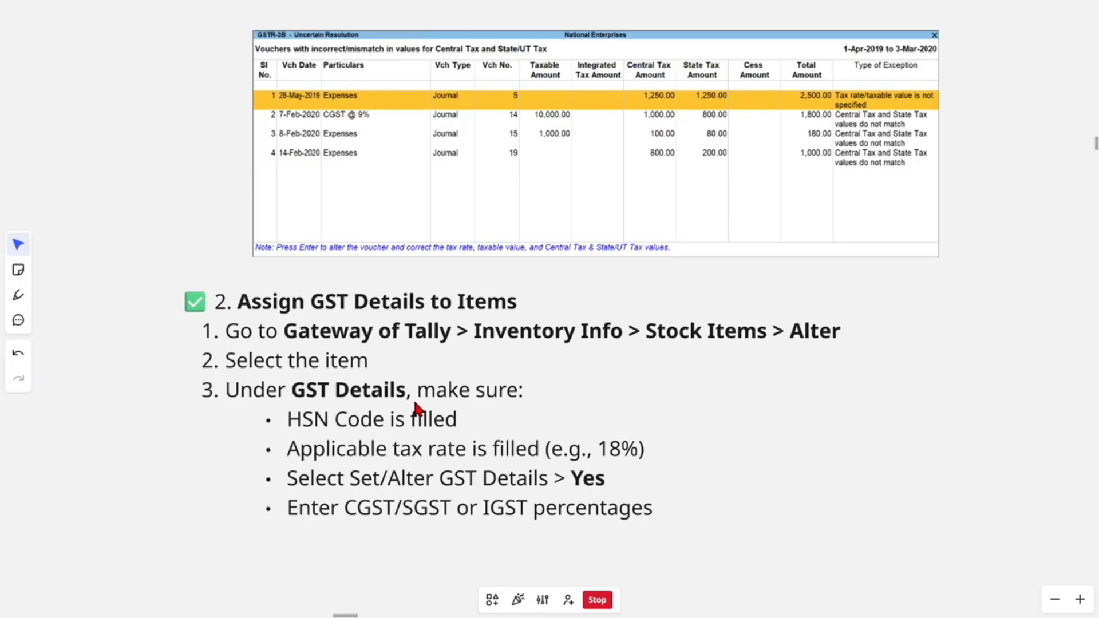
mouse_move(400, 431)
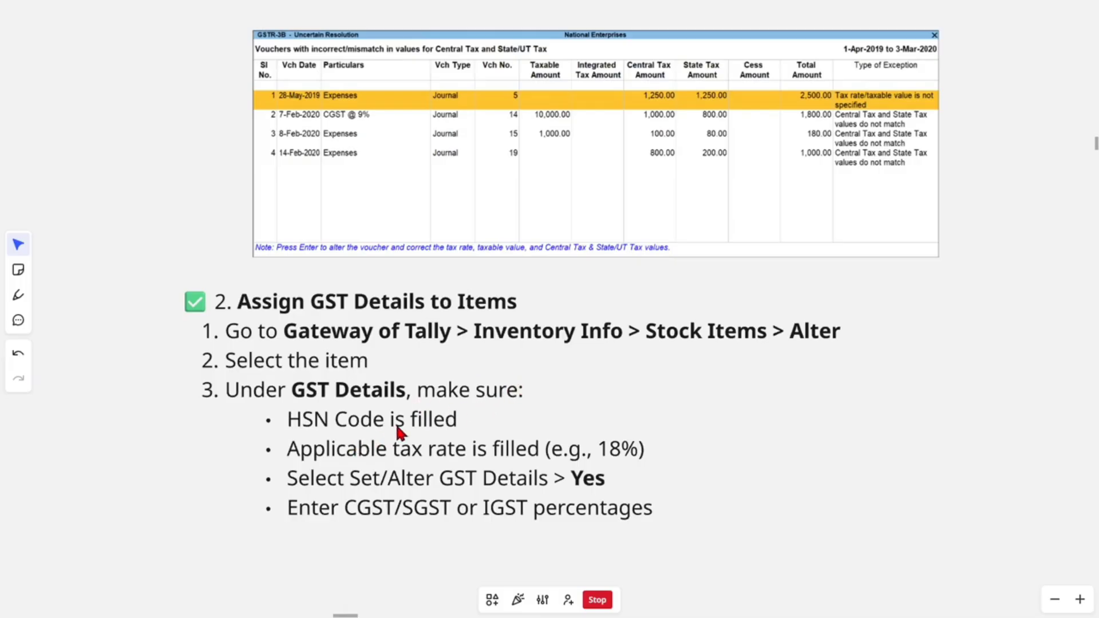
mouse_move(448, 474)
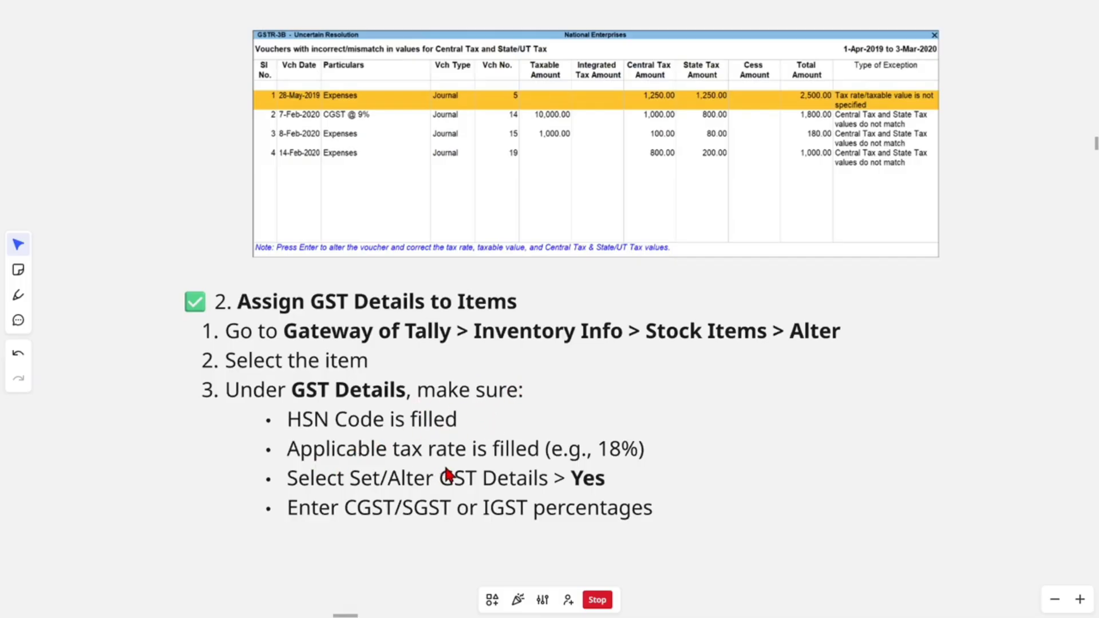
mouse_move(412, 498)
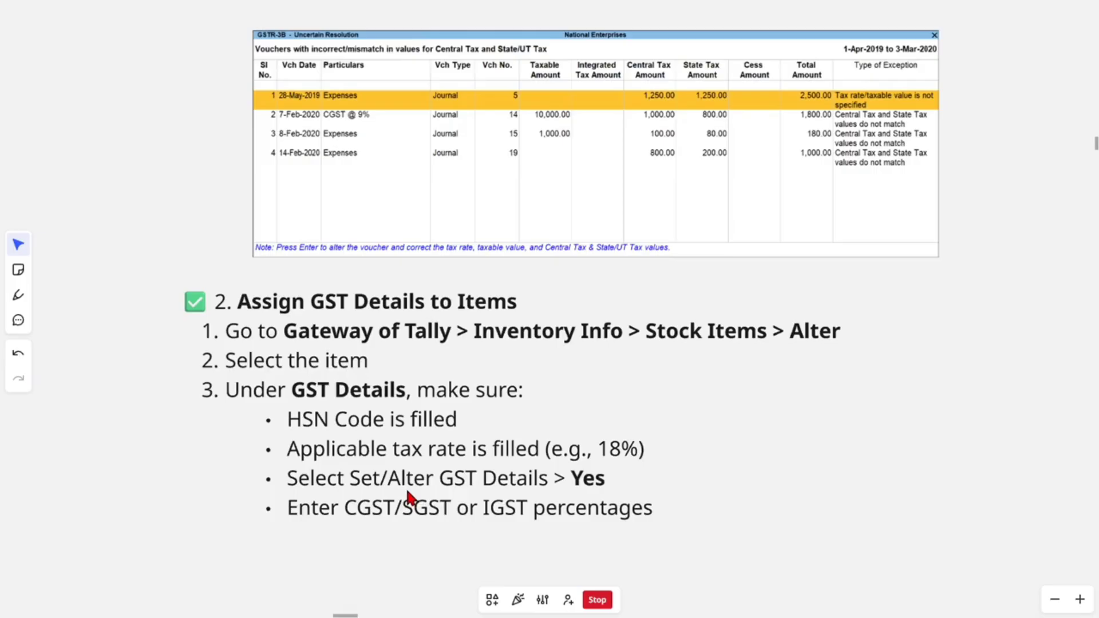
mouse_move(304, 534)
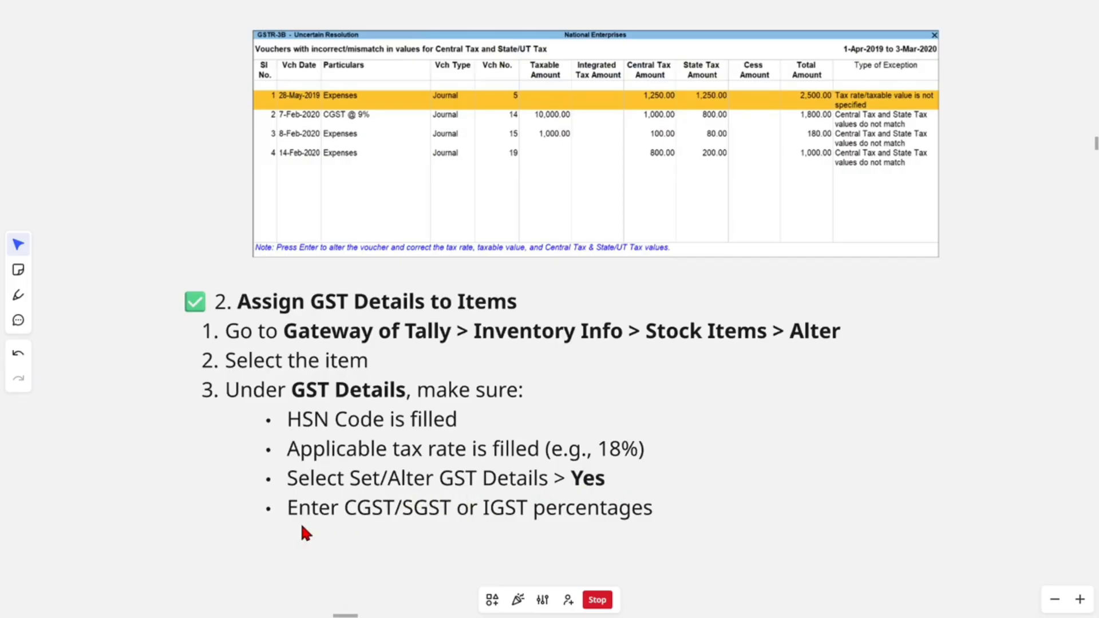
mouse_move(423, 526)
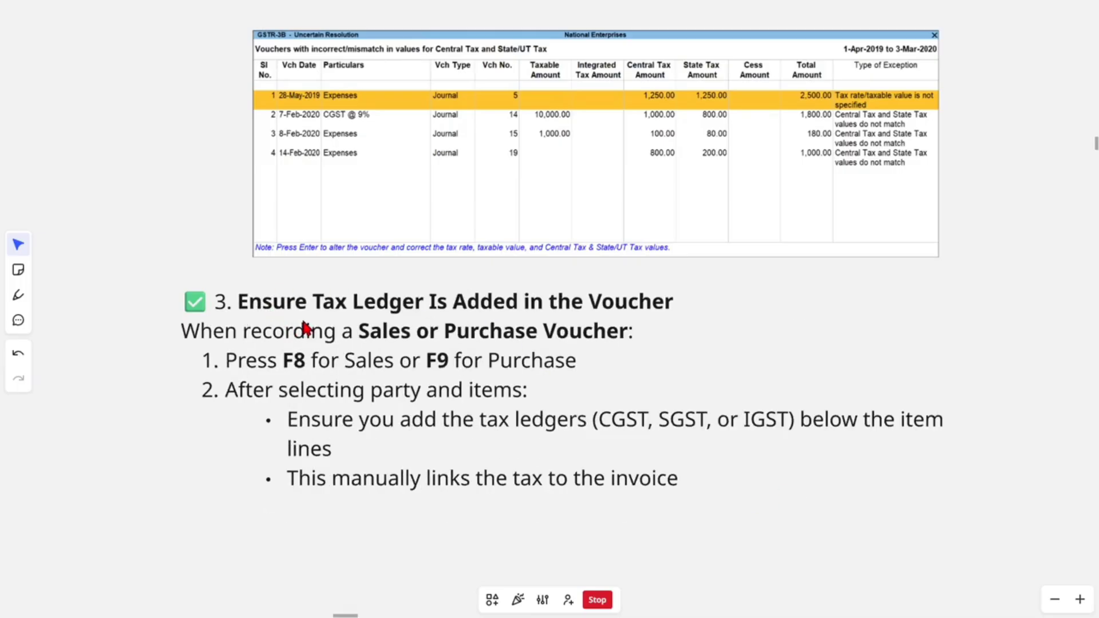
mouse_move(624, 320)
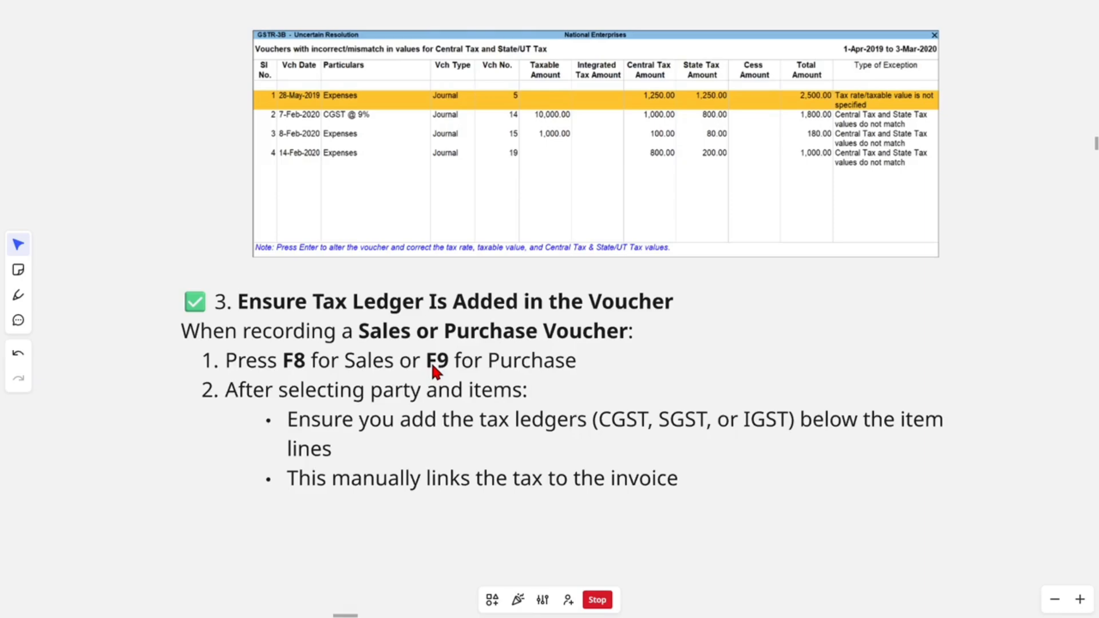
mouse_move(316, 381)
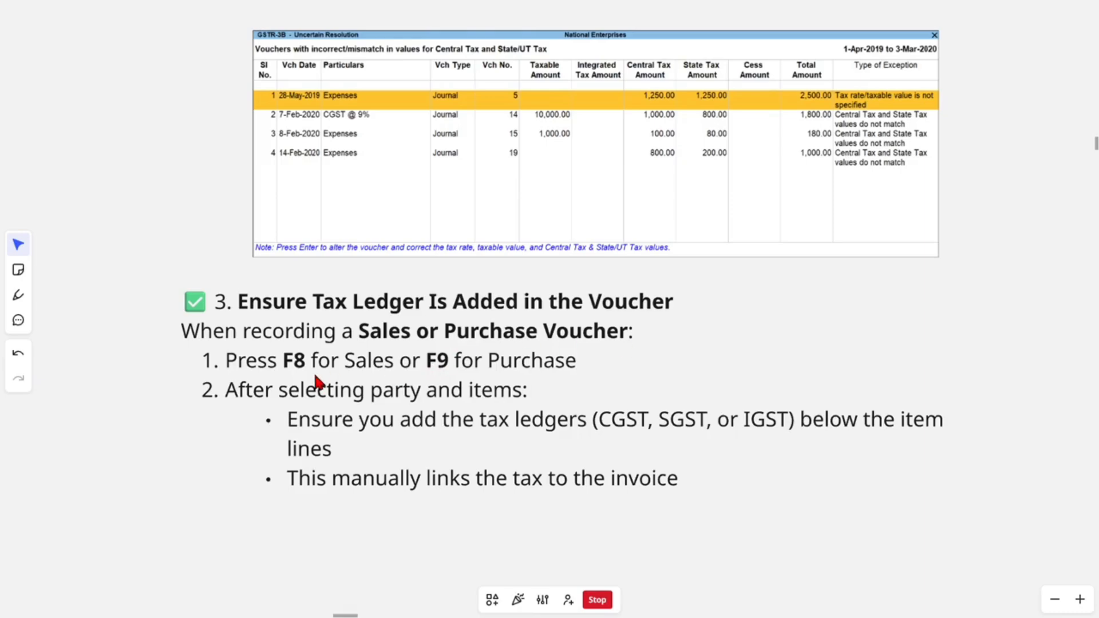
mouse_move(610, 376)
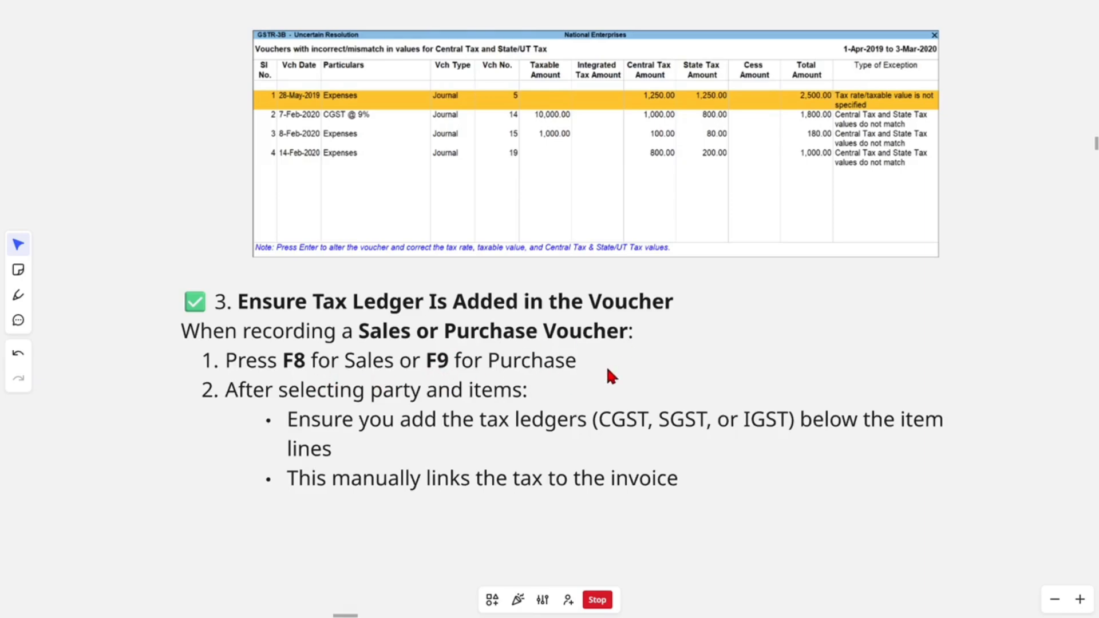
mouse_move(560, 410)
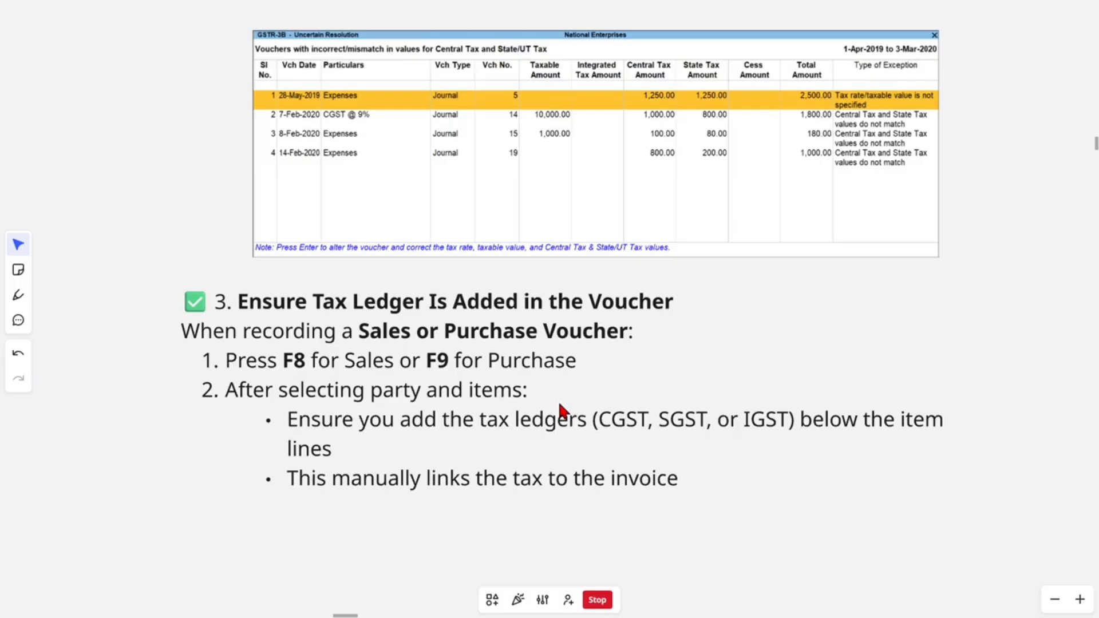
mouse_move(872, 439)
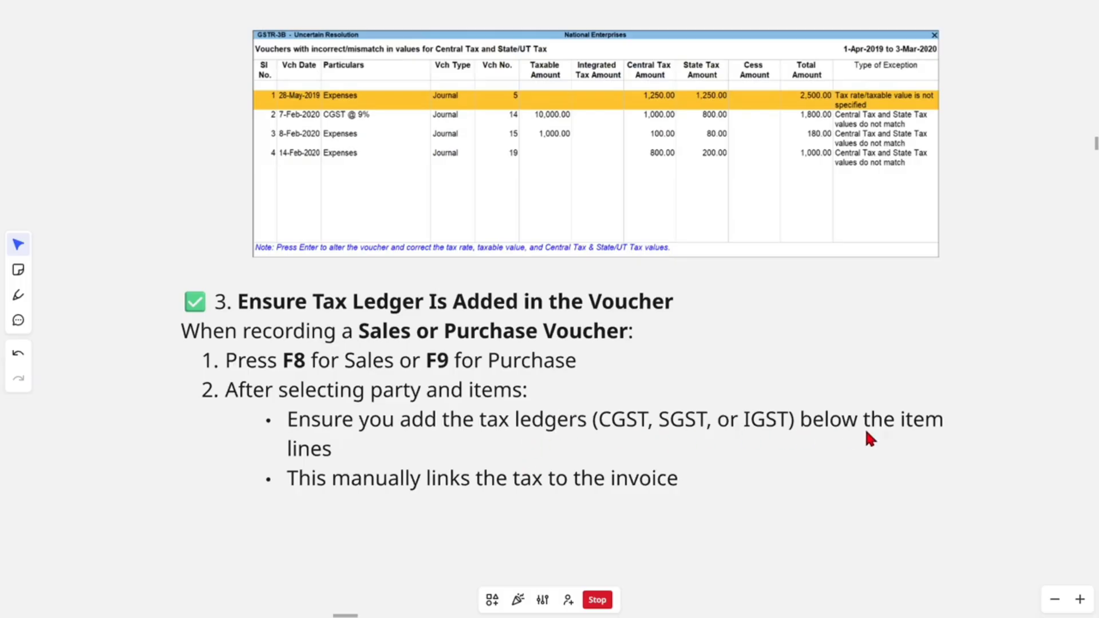
mouse_move(430, 507)
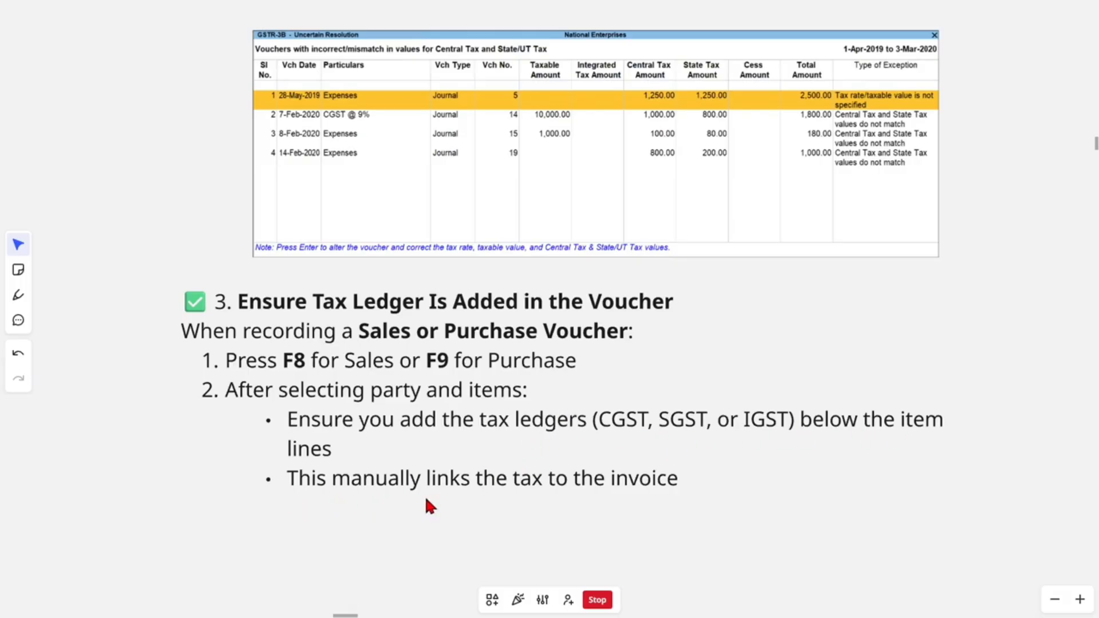
mouse_move(708, 413)
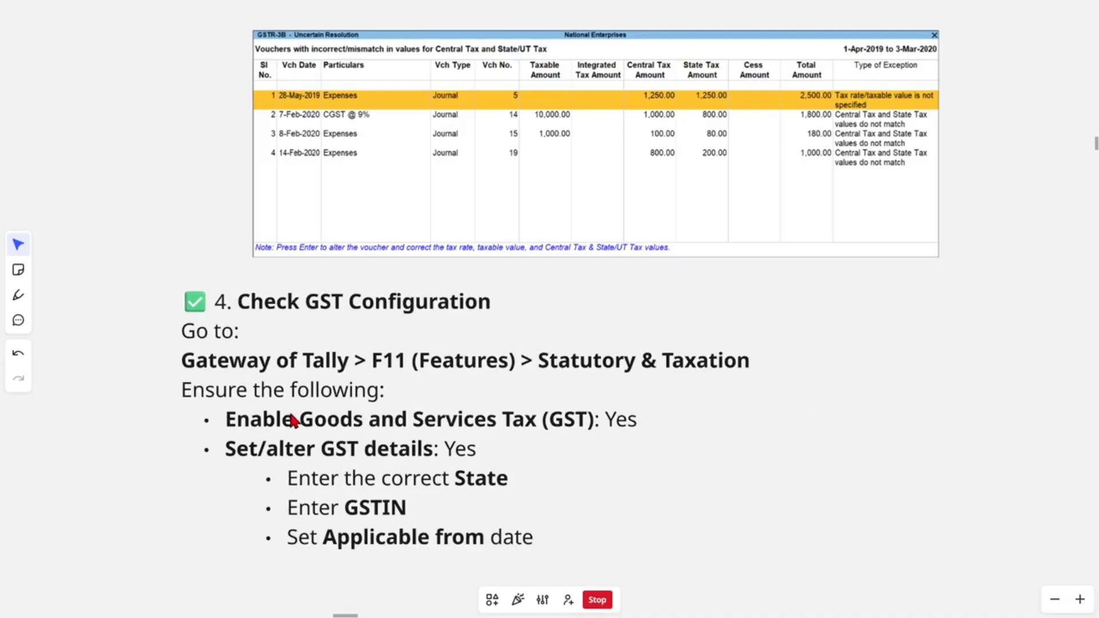
mouse_move(468, 368)
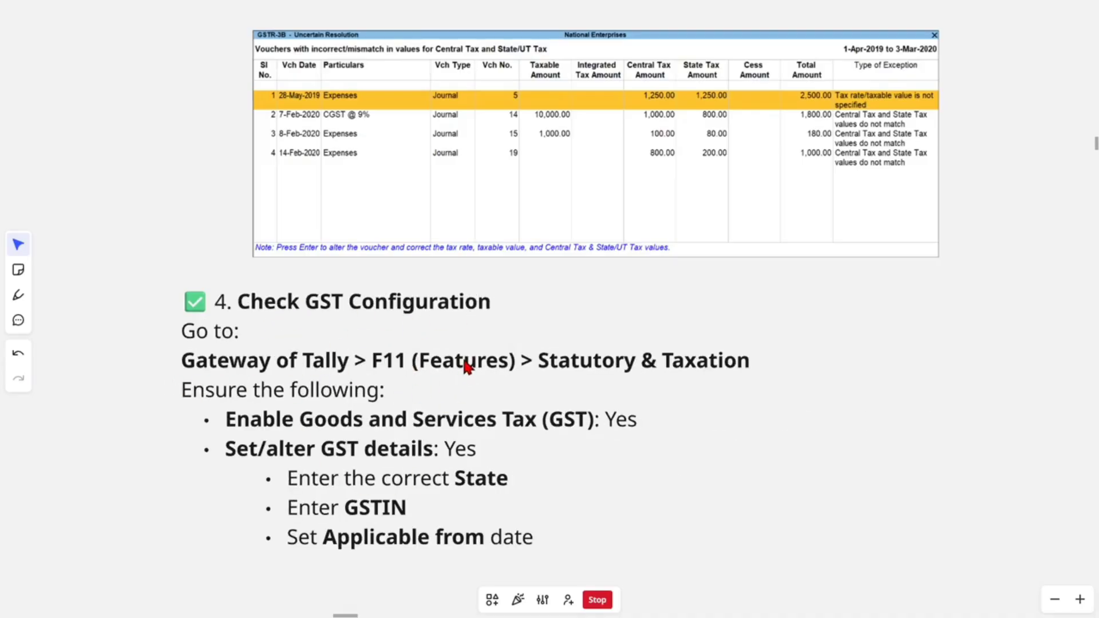
mouse_move(734, 370)
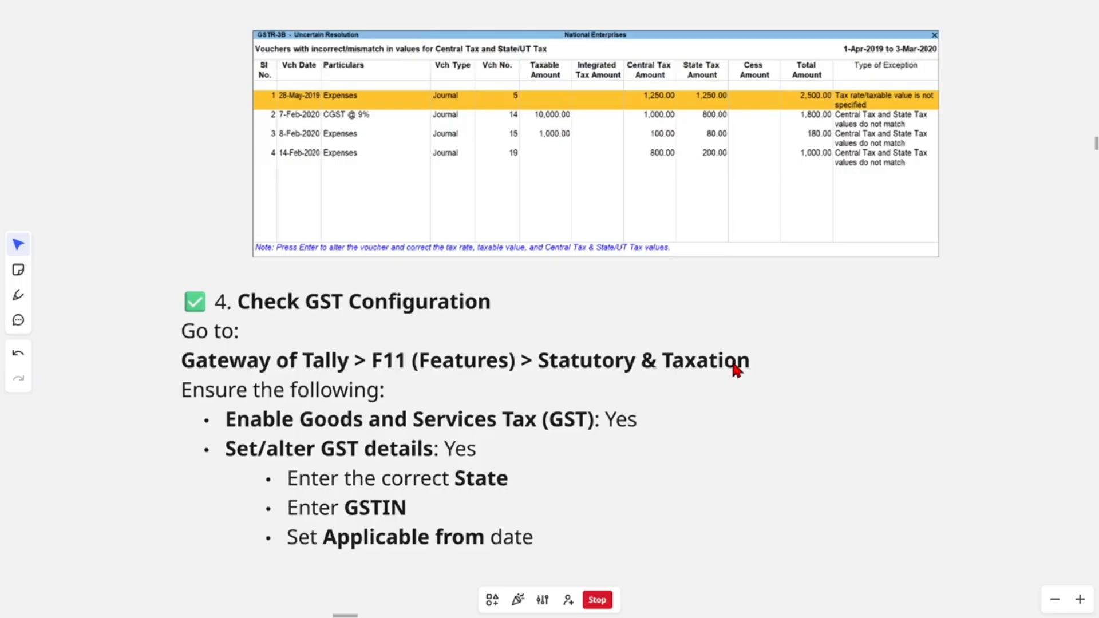
mouse_move(316, 399)
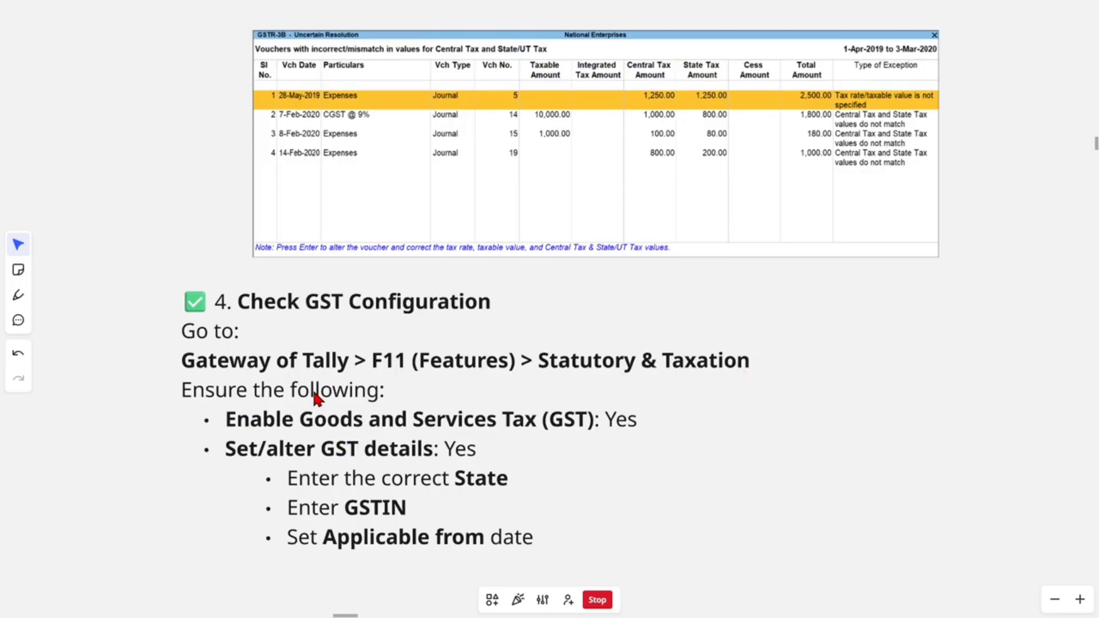
mouse_move(483, 439)
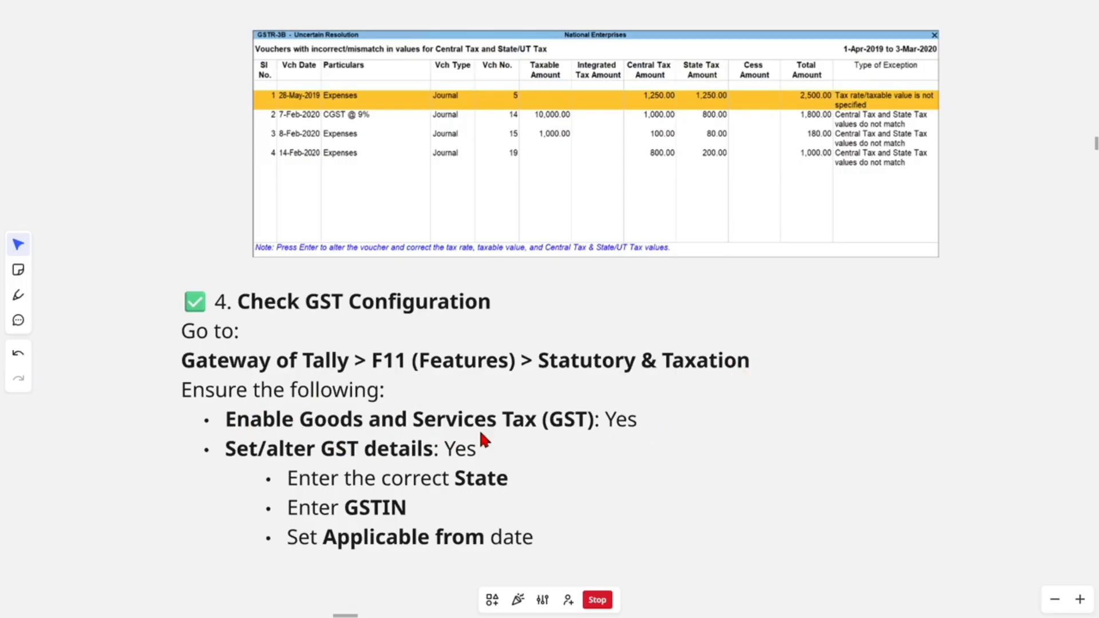
mouse_move(459, 464)
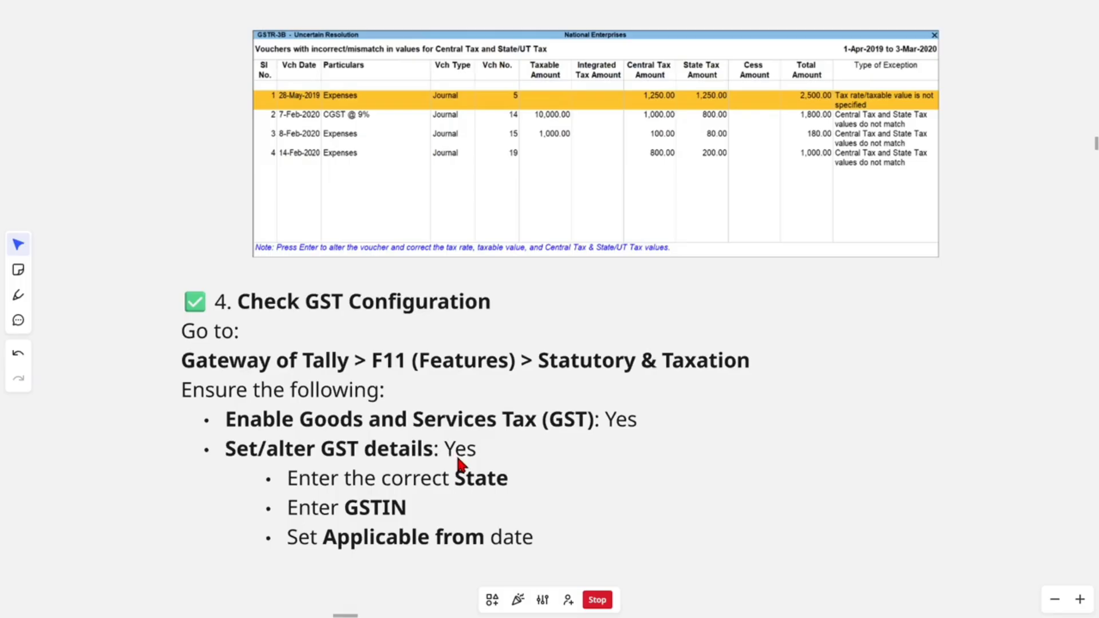
mouse_move(337, 526)
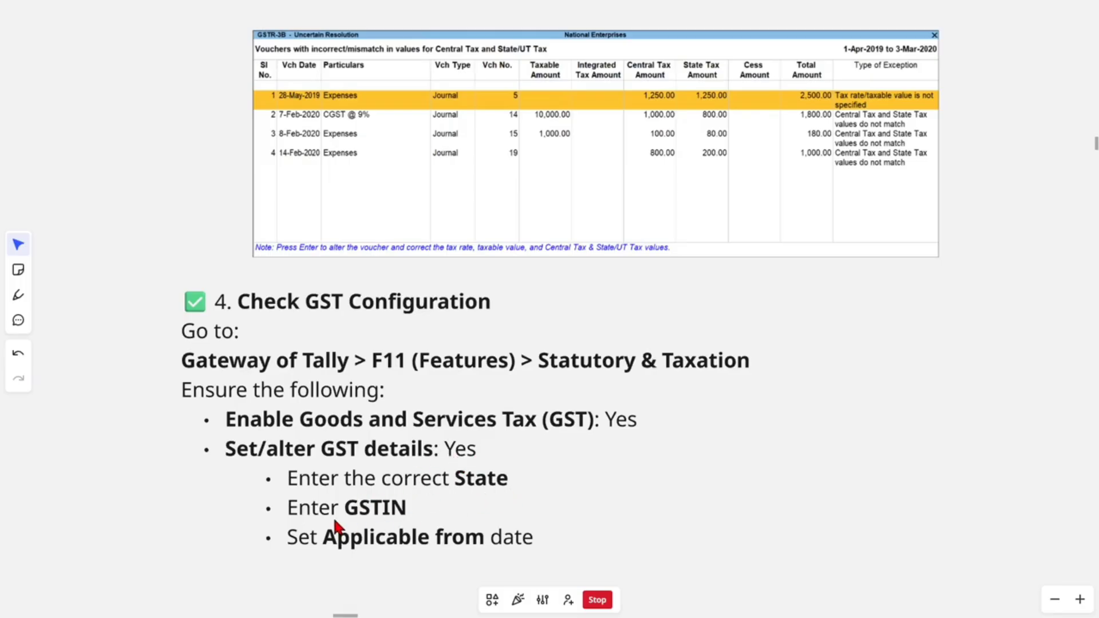
mouse_move(440, 543)
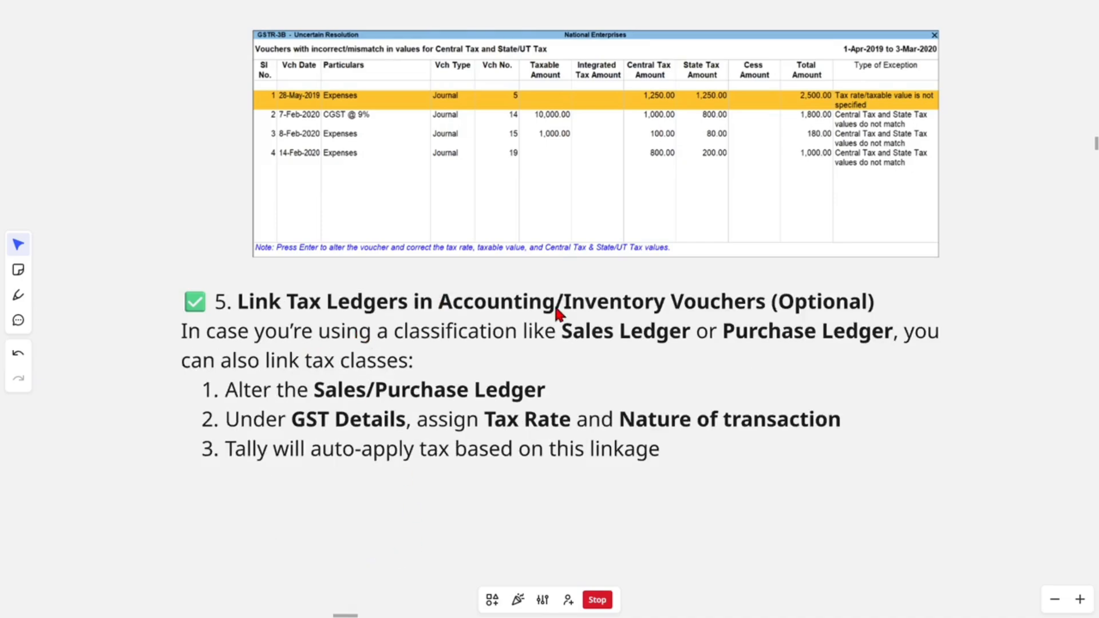
mouse_move(338, 390)
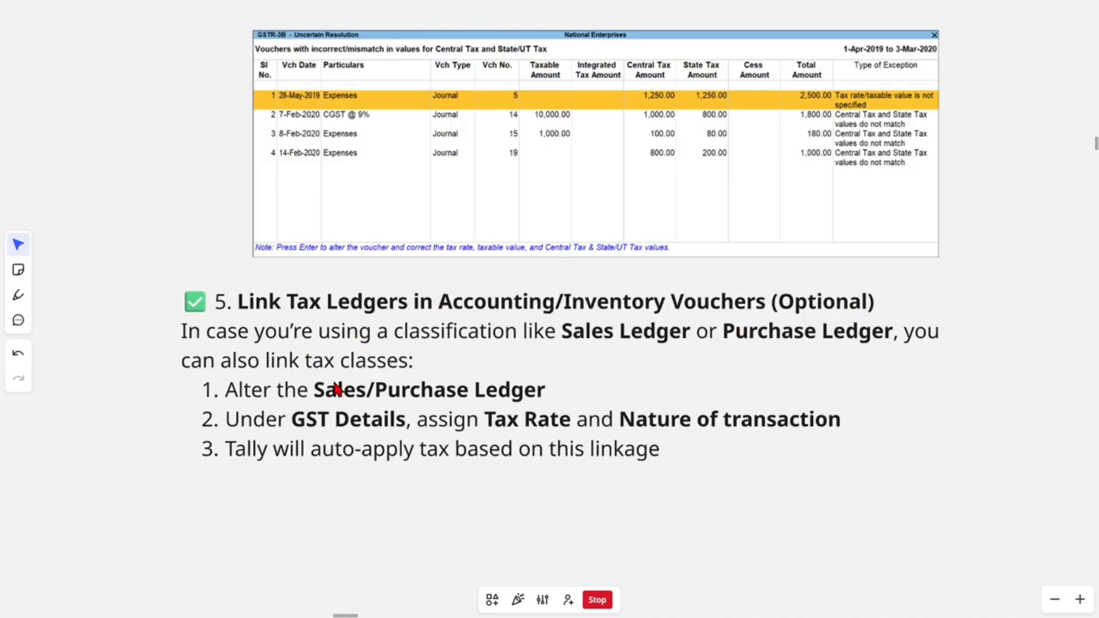
mouse_move(548, 358)
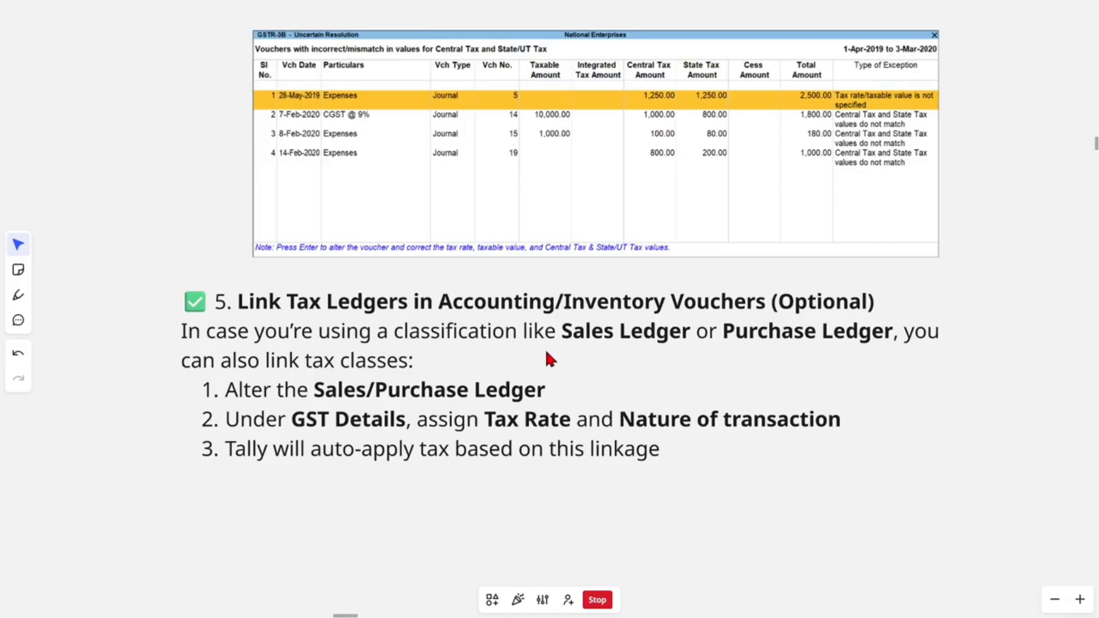
mouse_move(828, 352)
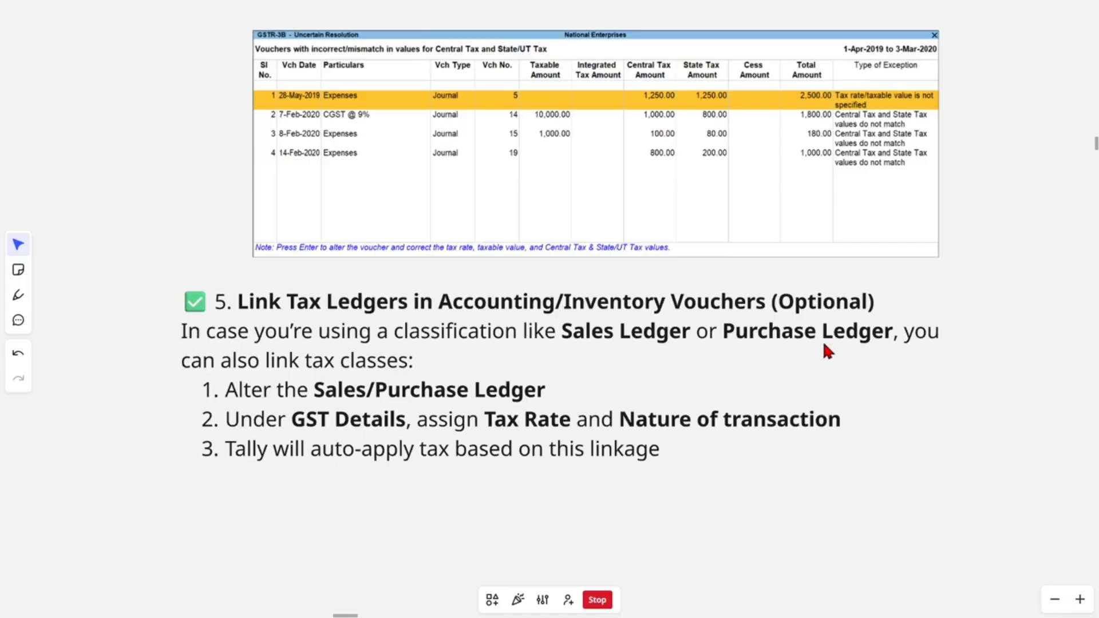
mouse_move(415, 420)
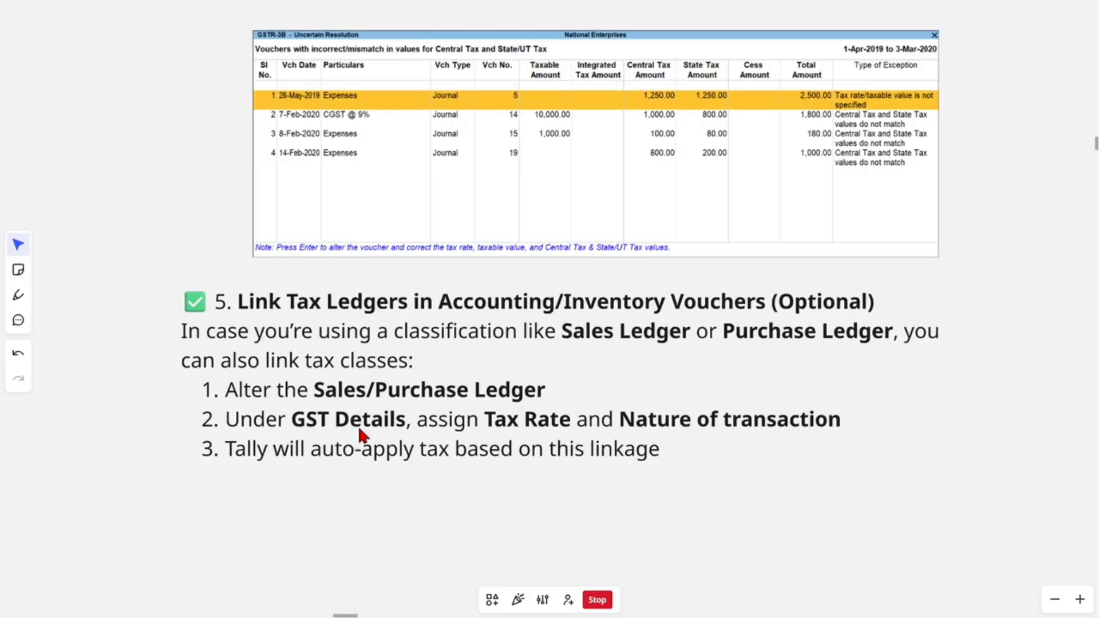
mouse_move(615, 439)
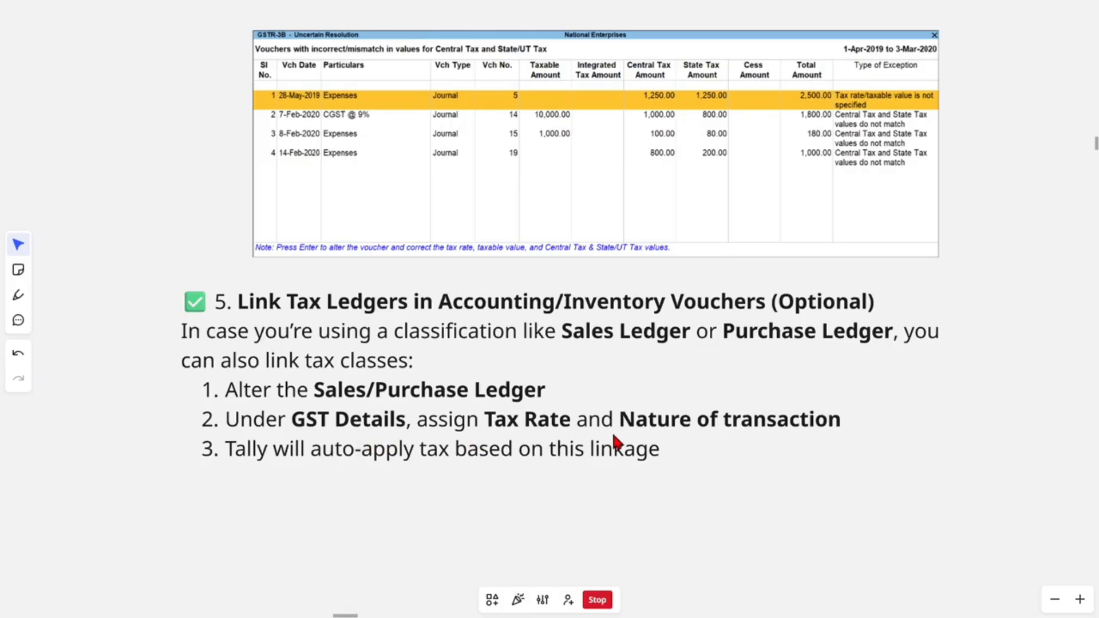
mouse_move(429, 474)
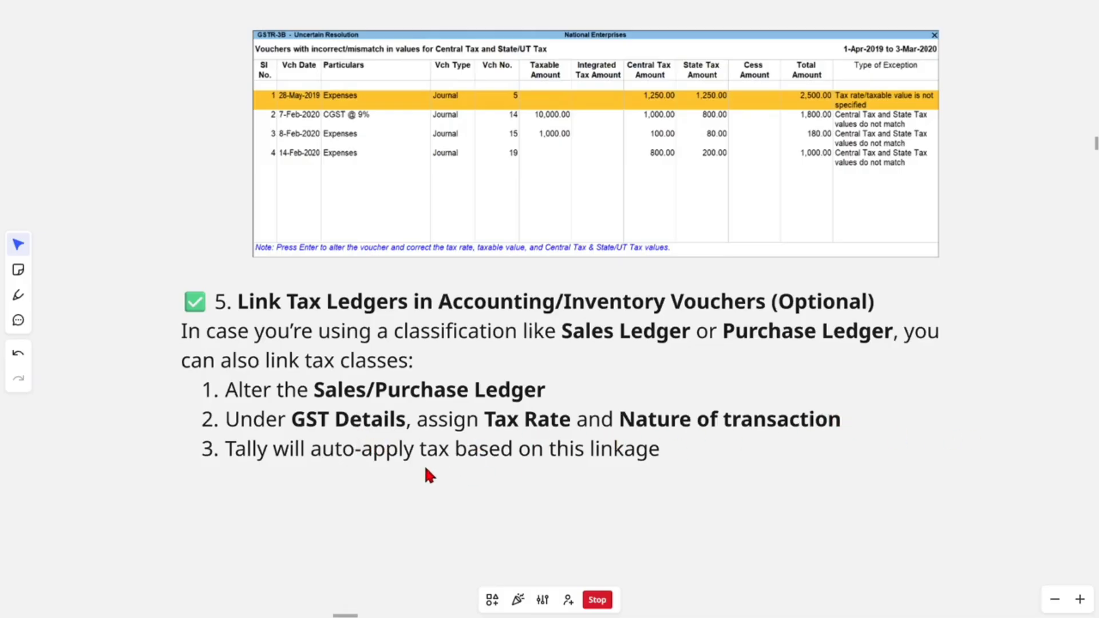
mouse_move(479, 473)
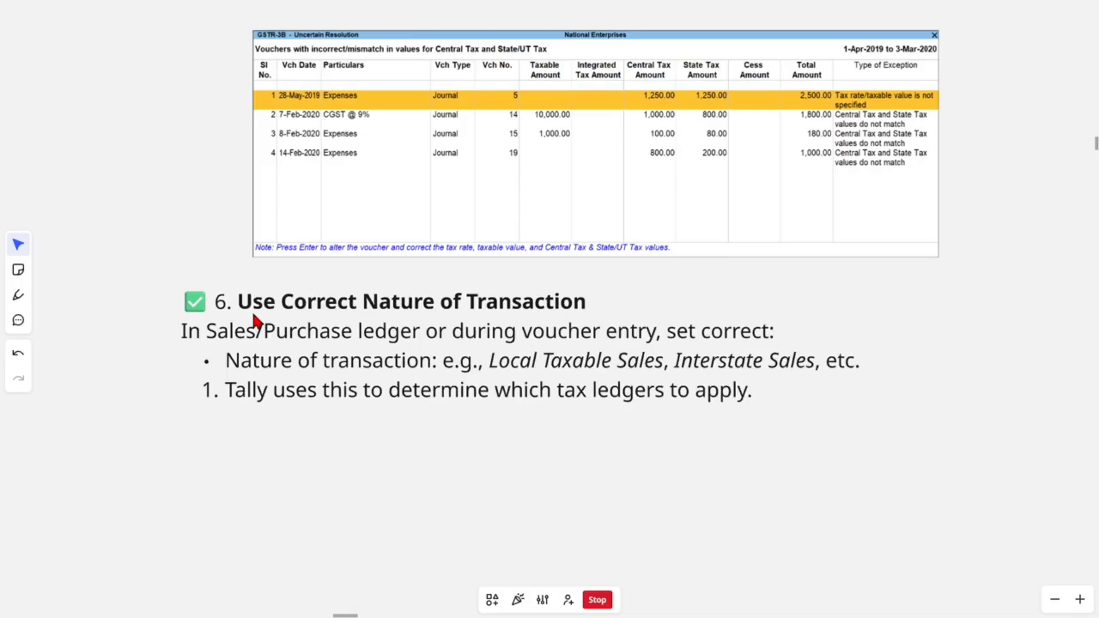
mouse_move(526, 317)
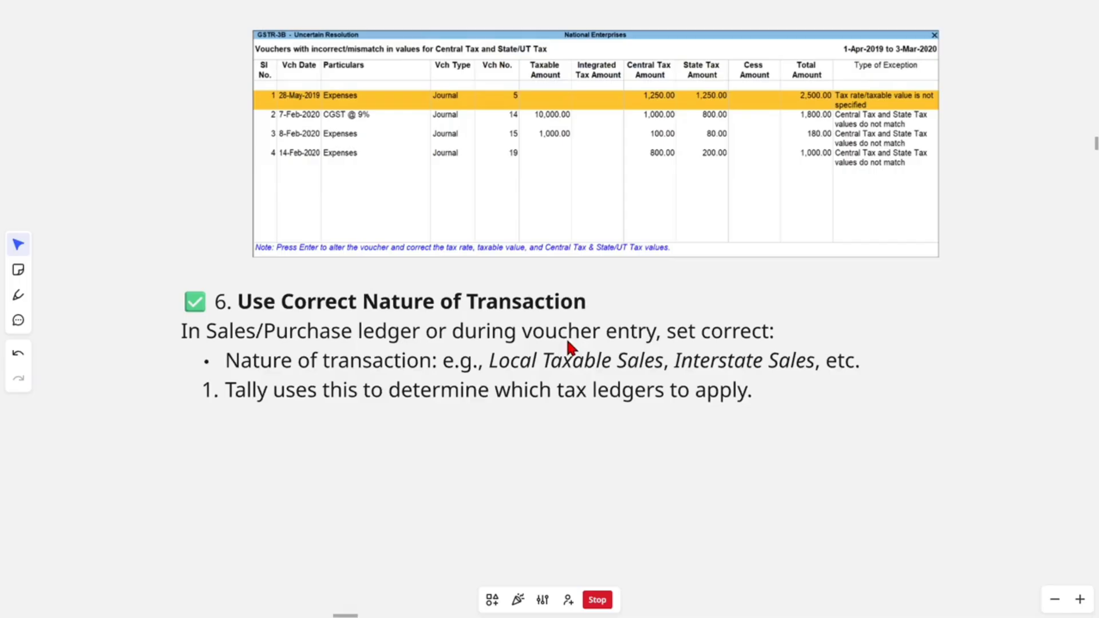
mouse_move(360, 389)
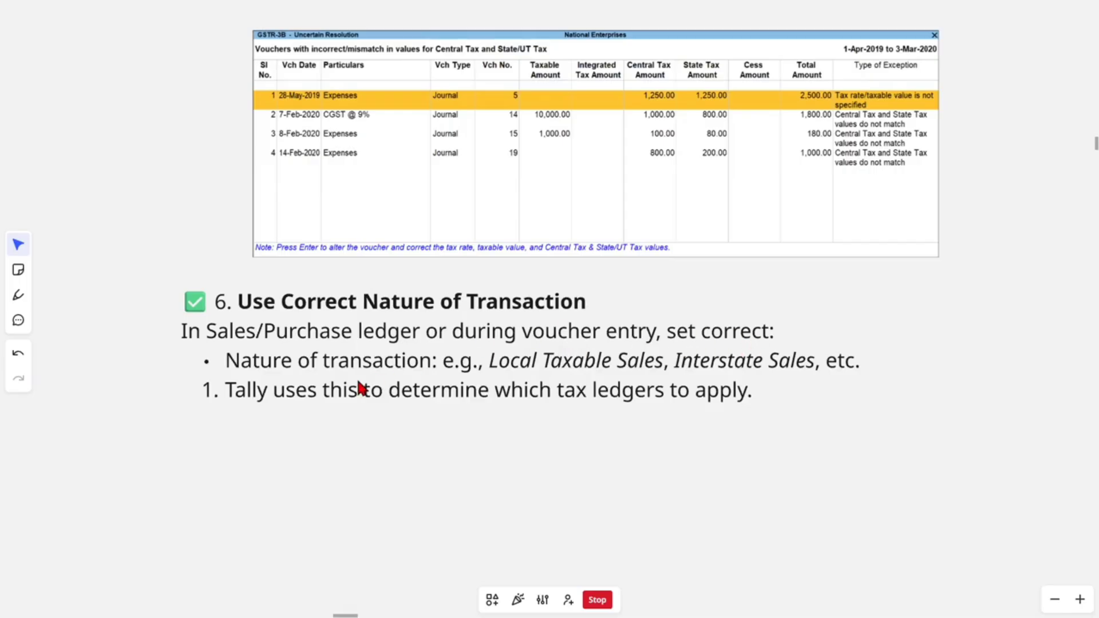
mouse_move(358, 417)
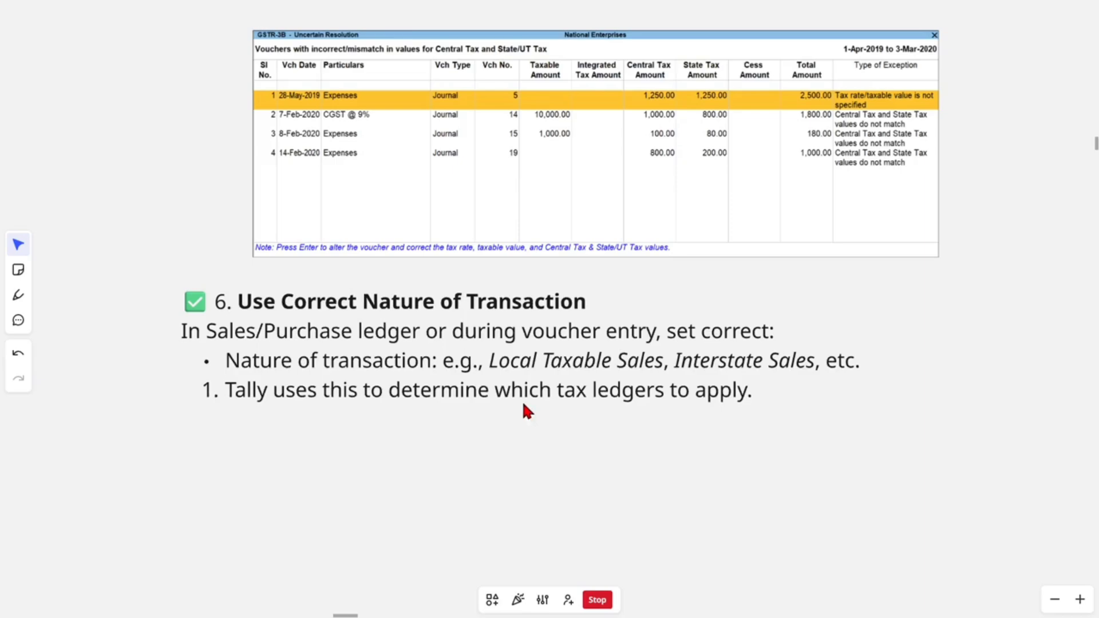
mouse_move(820, 393)
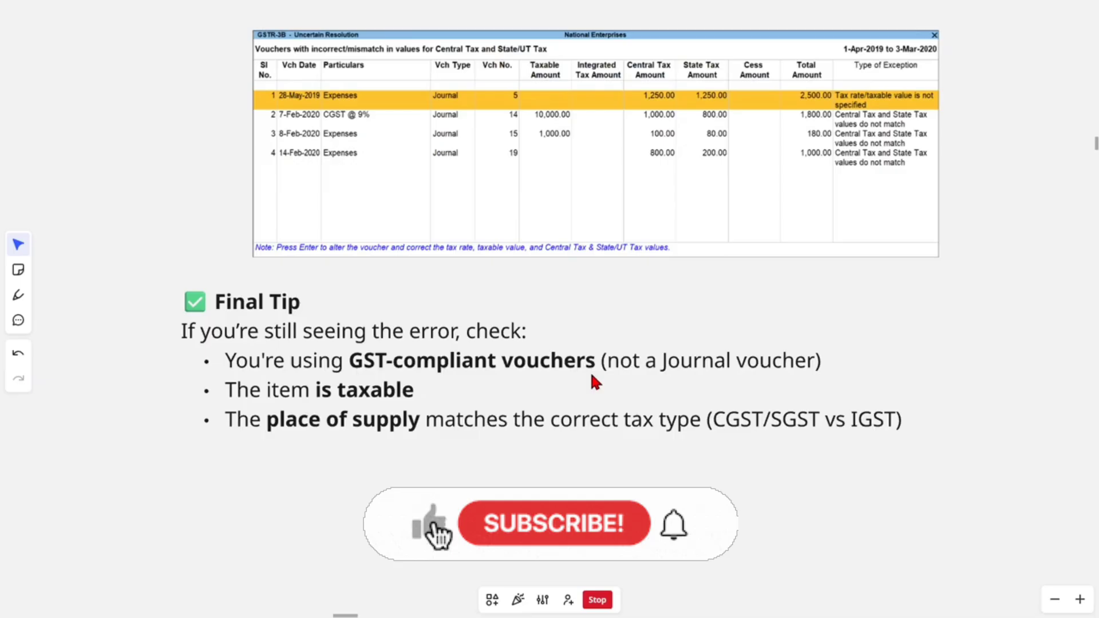
Advance to the 'Final Tip' slide listing GST-compliant vouchers, taxable item and matching place of supply.
click(552, 523)
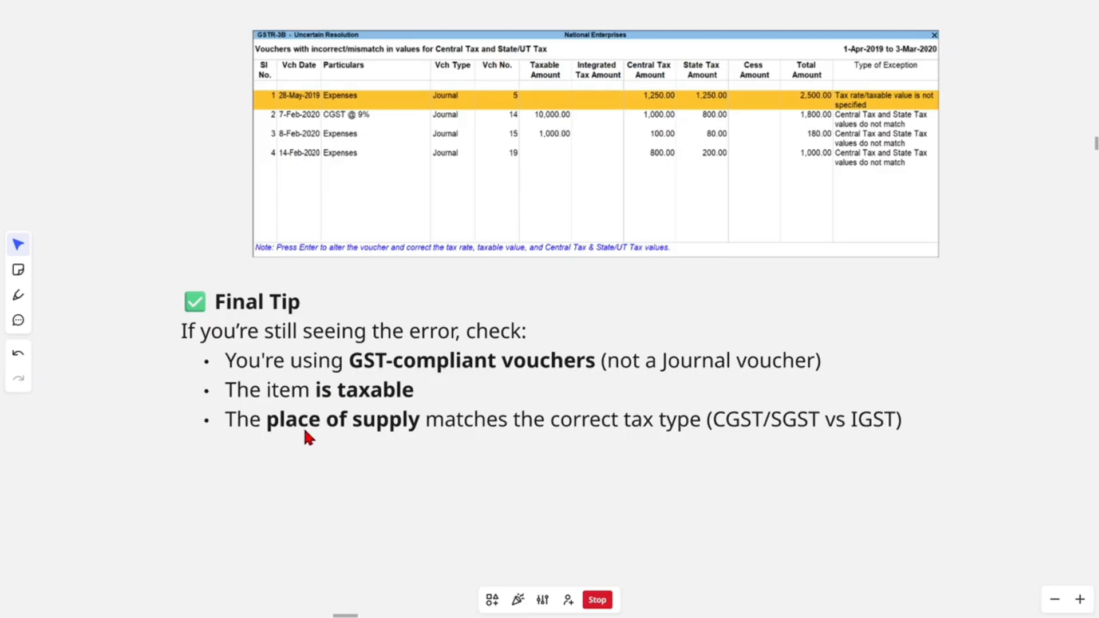
mouse_move(677, 440)
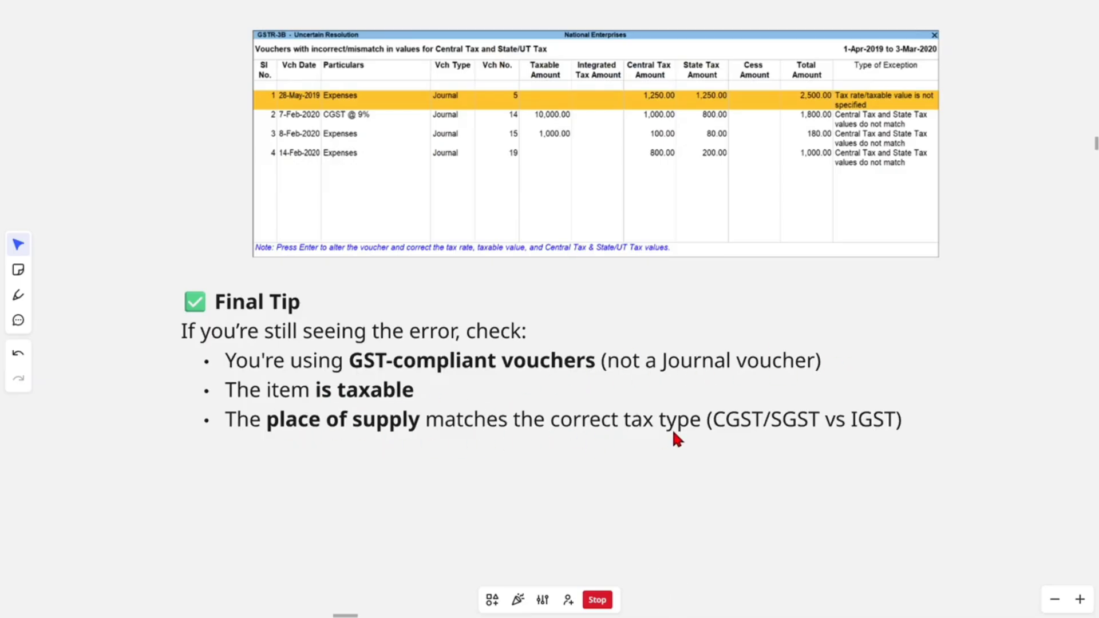